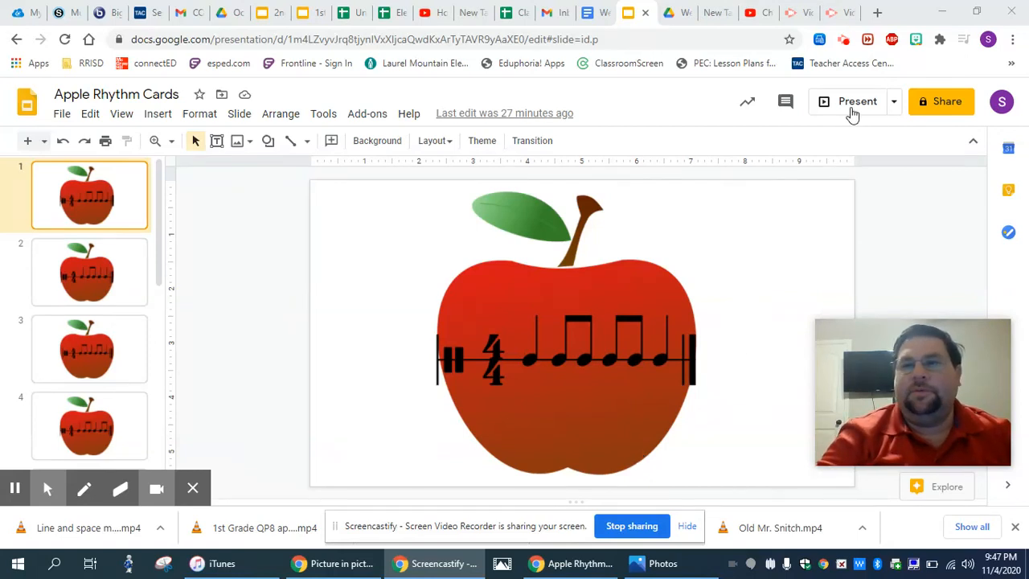
- Start the Apple Rhythm Cards slideshow from the first apple card
click(857, 101)
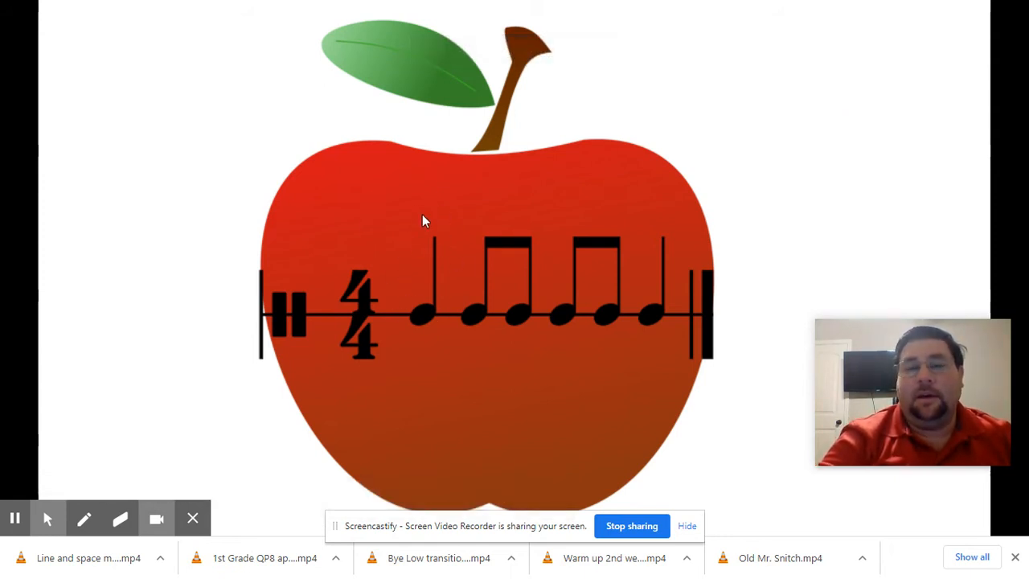
mouse_move(503, 336)
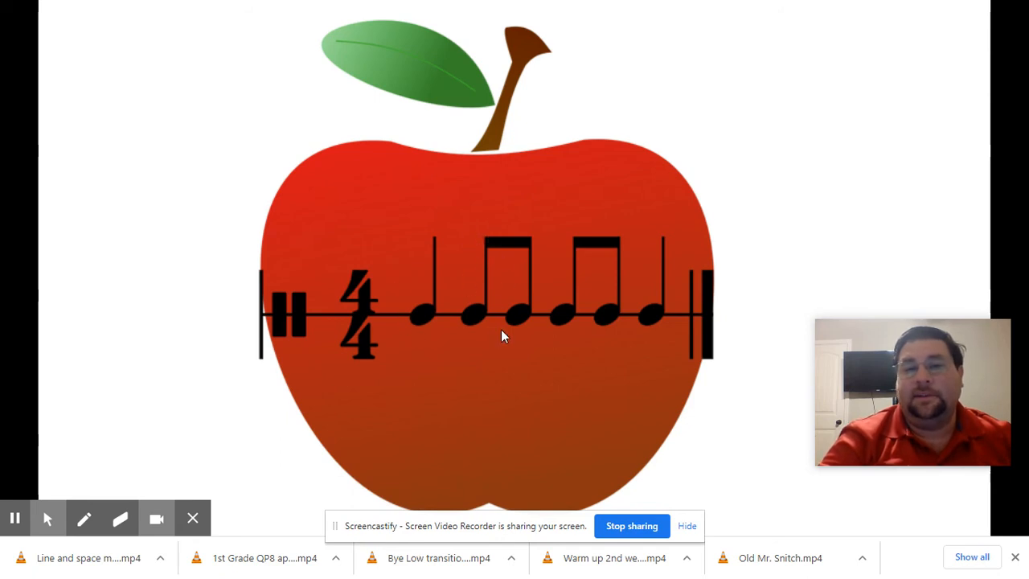
mouse_move(485, 297)
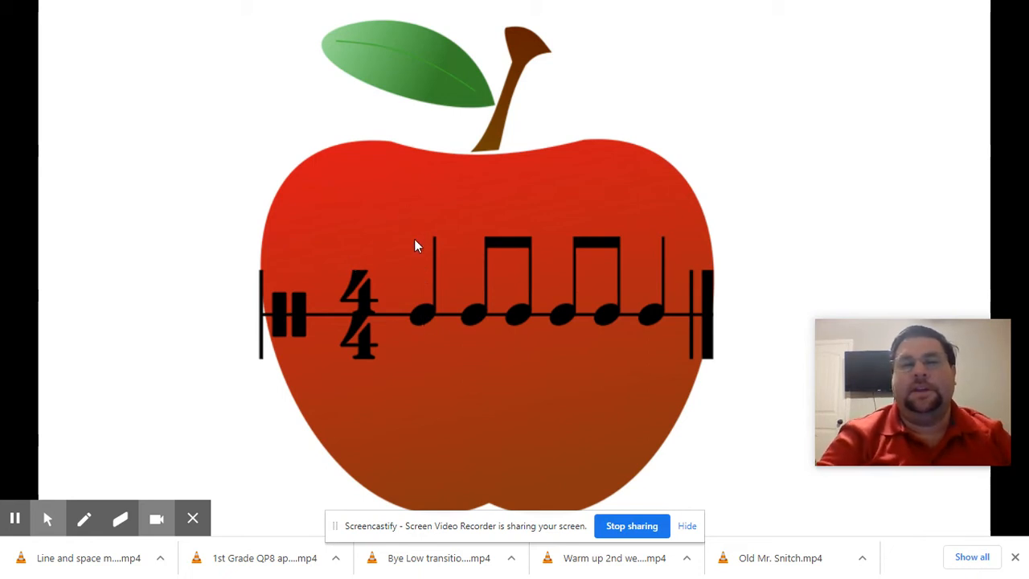
mouse_move(425, 248)
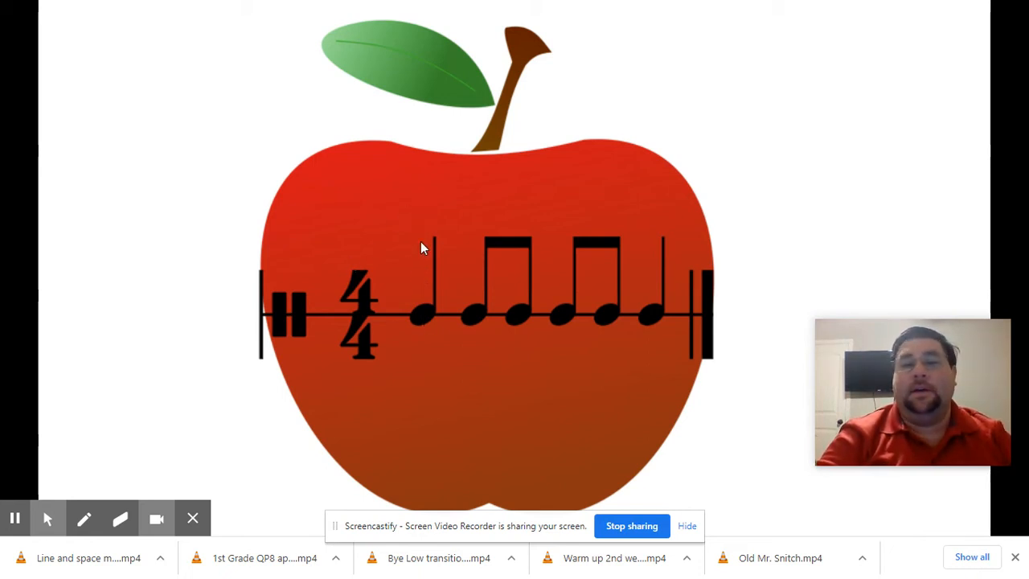
mouse_move(603, 195)
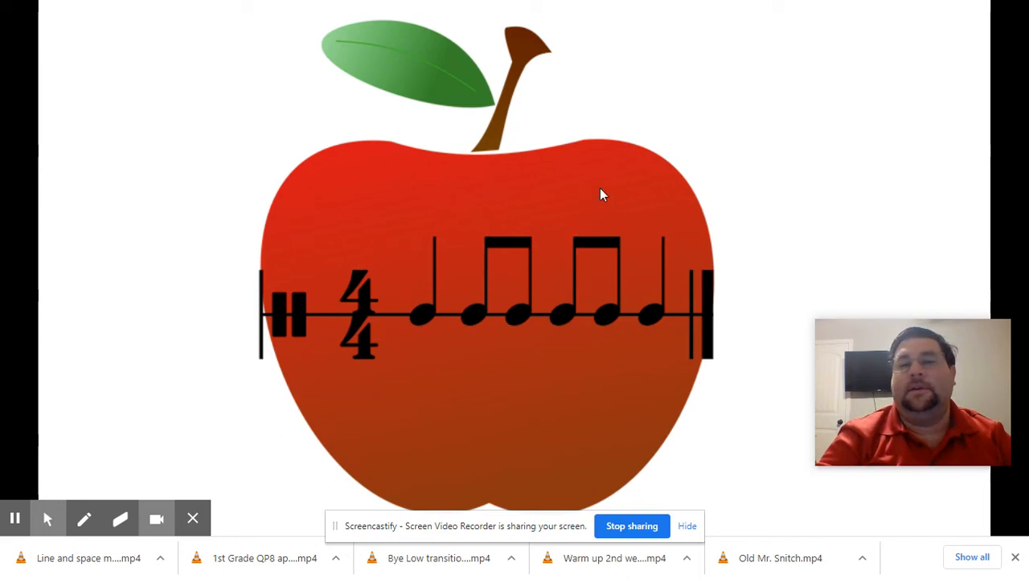
mouse_move(438, 244)
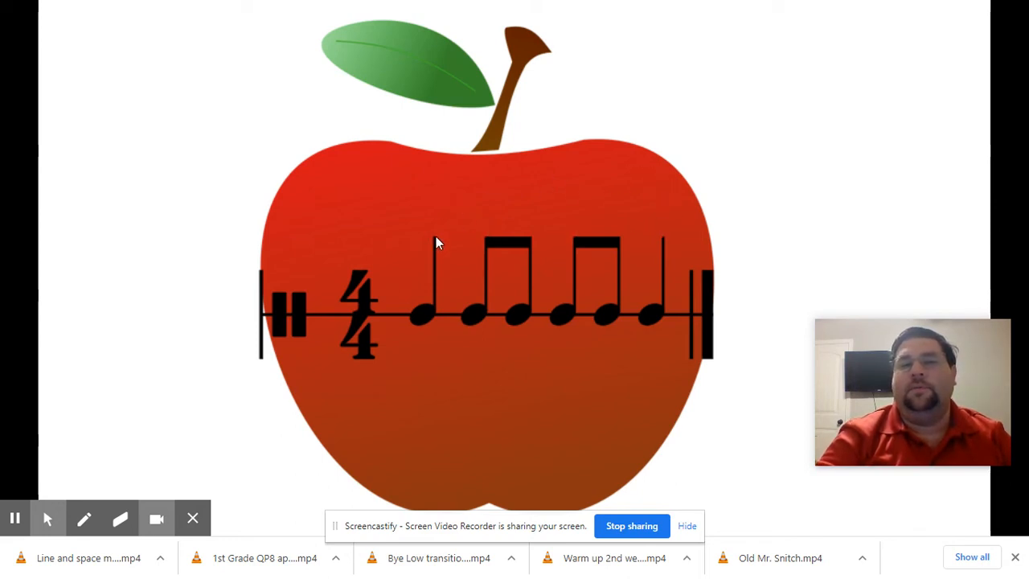
mouse_move(430, 211)
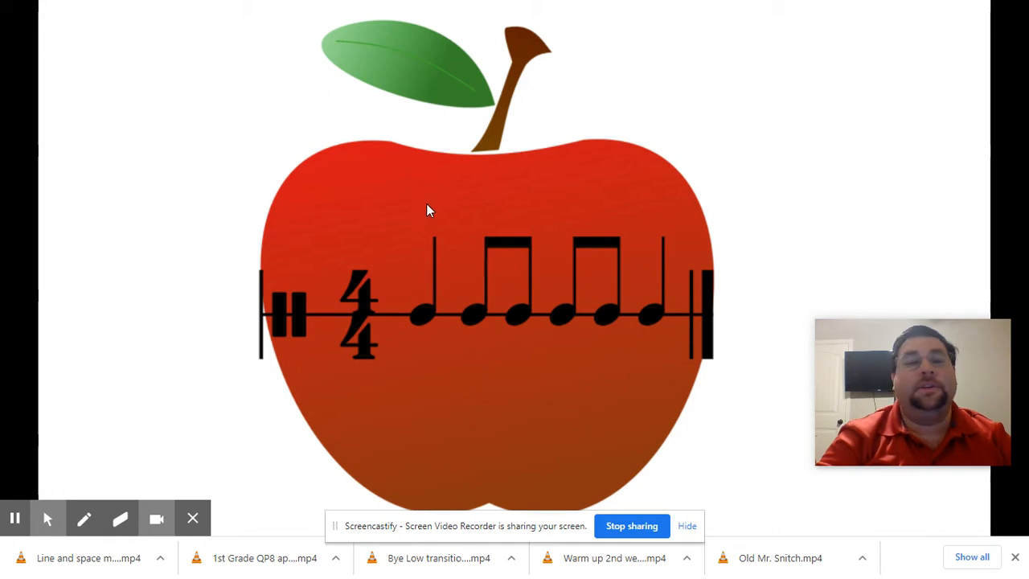
mouse_move(455, 168)
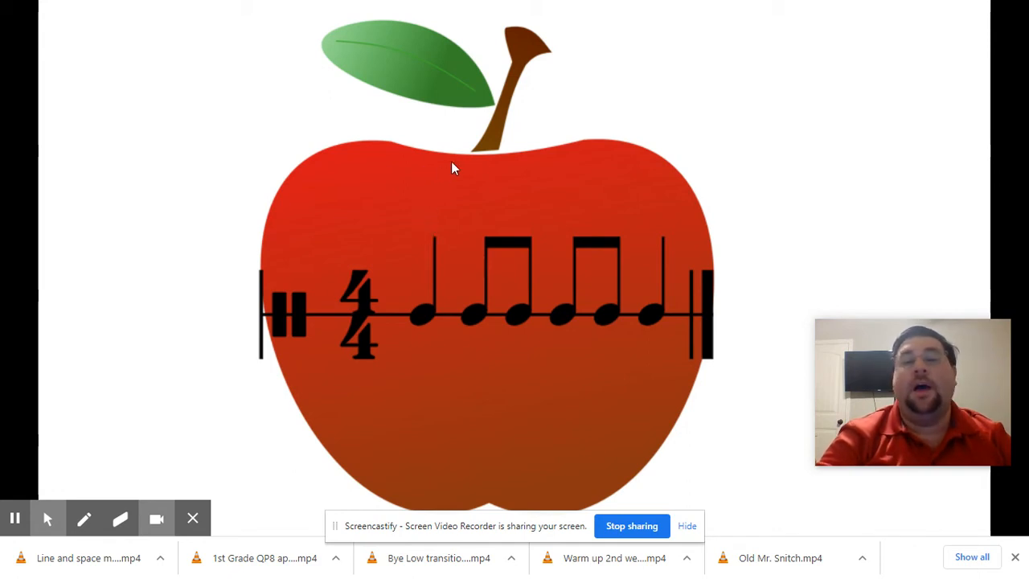
mouse_move(613, 166)
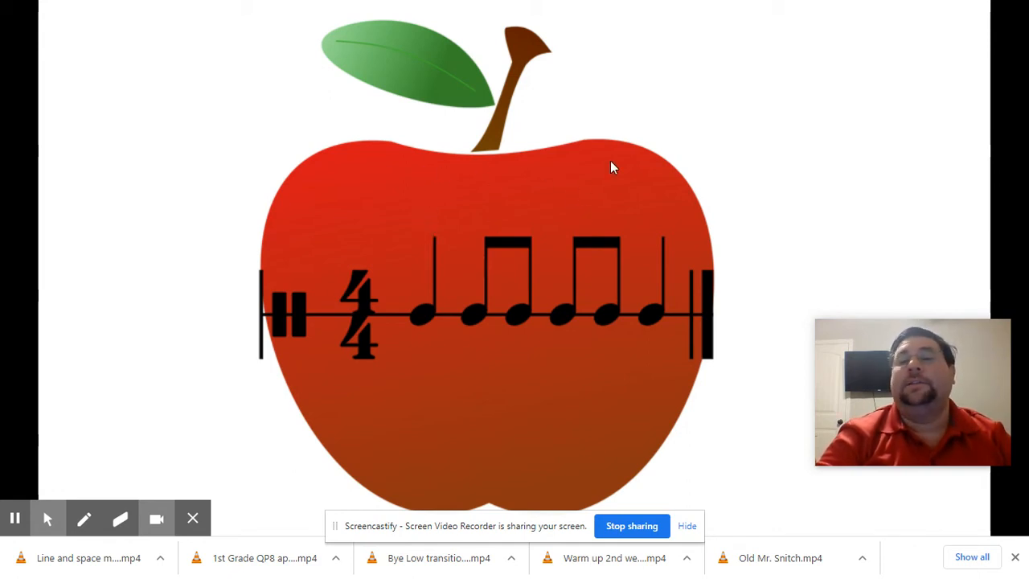
mouse_move(657, 222)
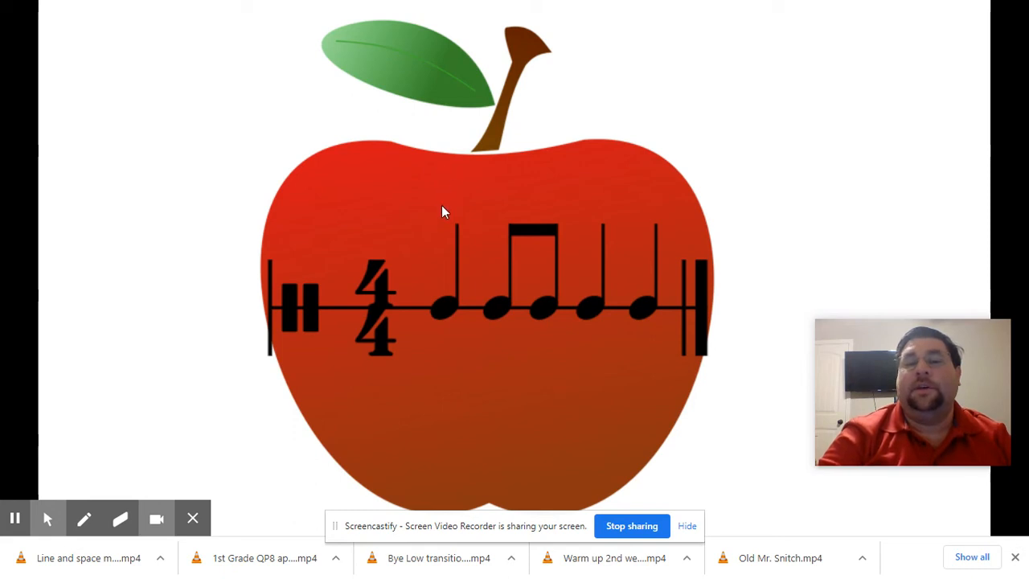
mouse_move(518, 221)
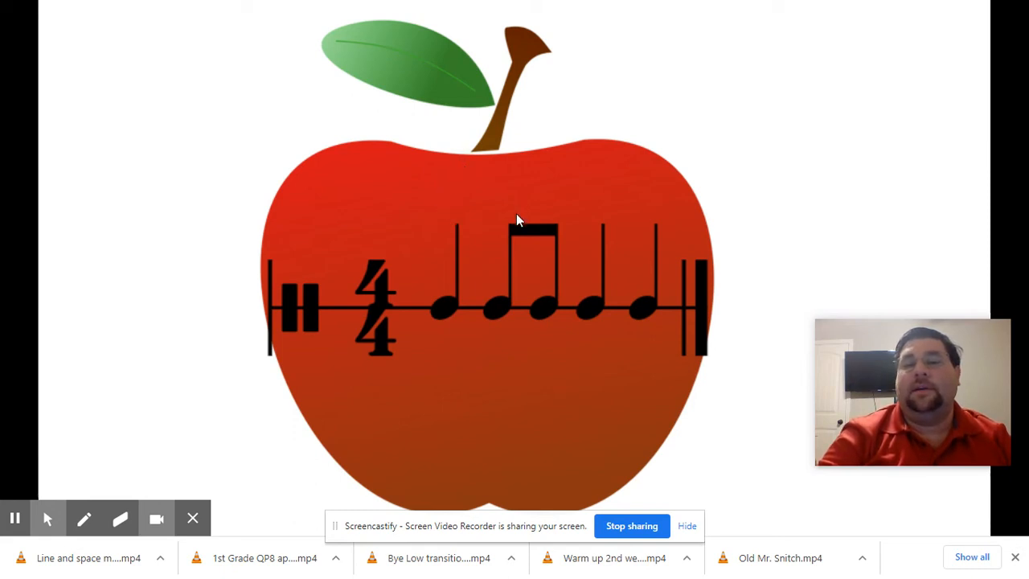
mouse_move(538, 167)
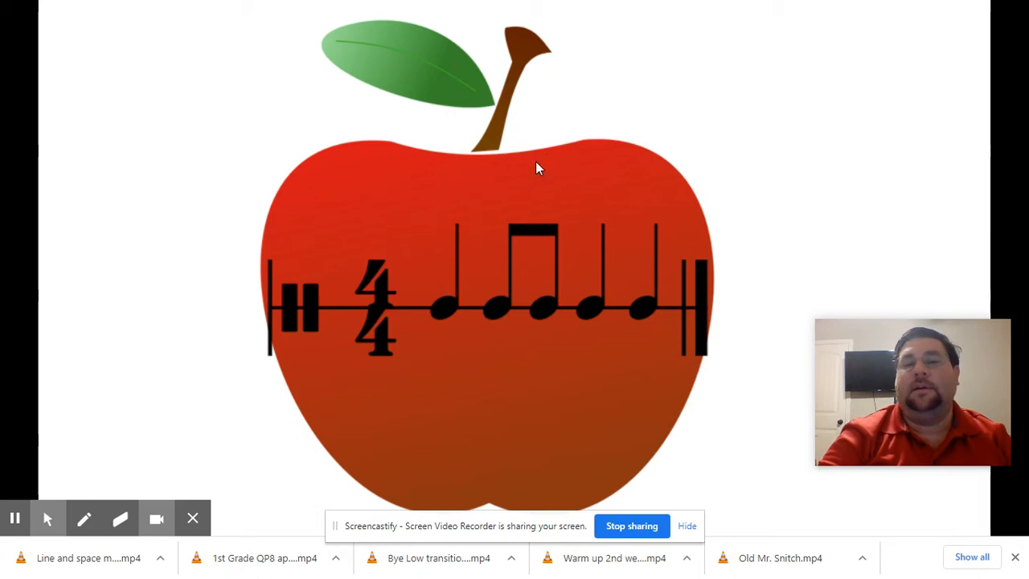
mouse_move(447, 175)
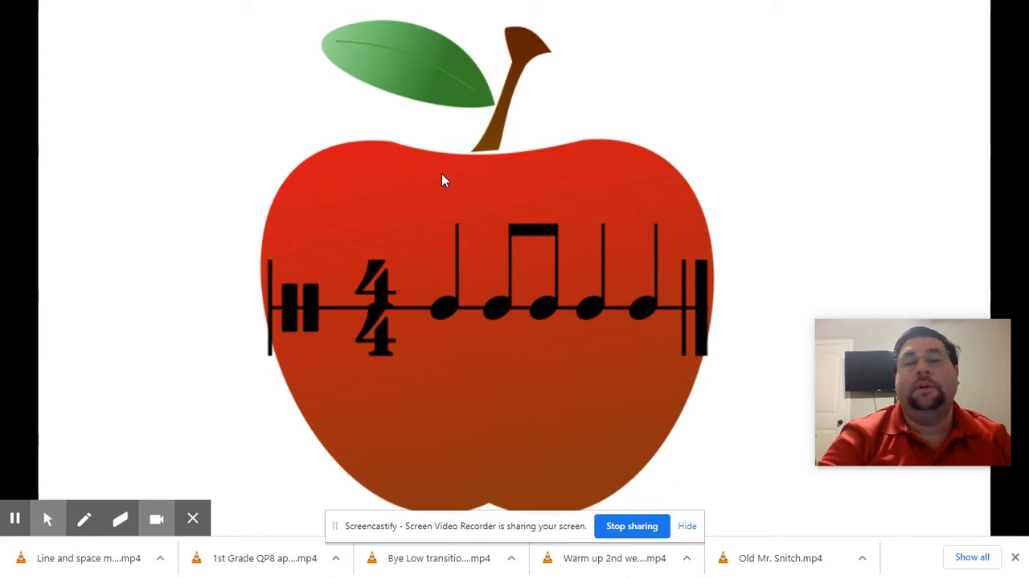
mouse_move(587, 221)
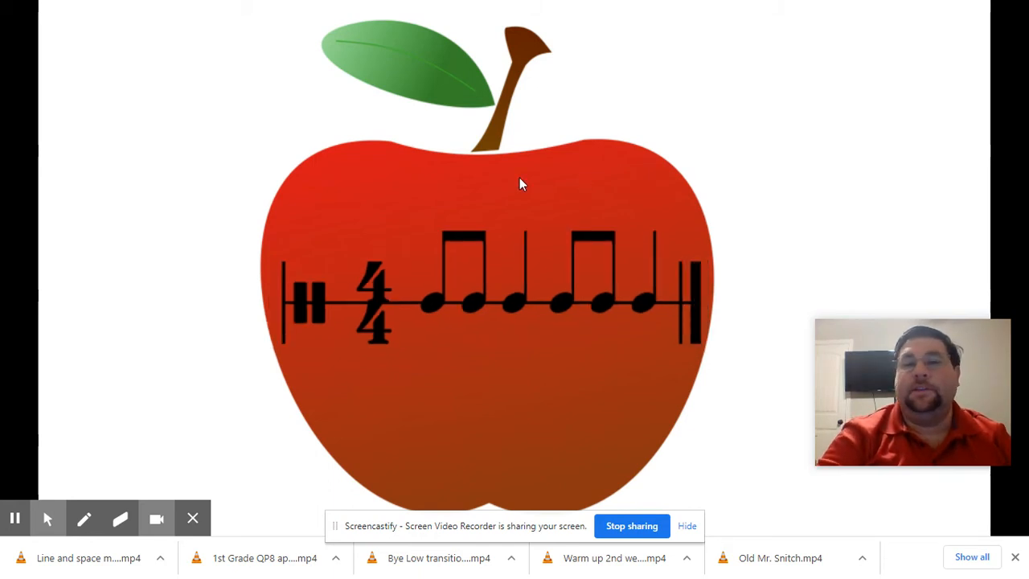
mouse_move(435, 192)
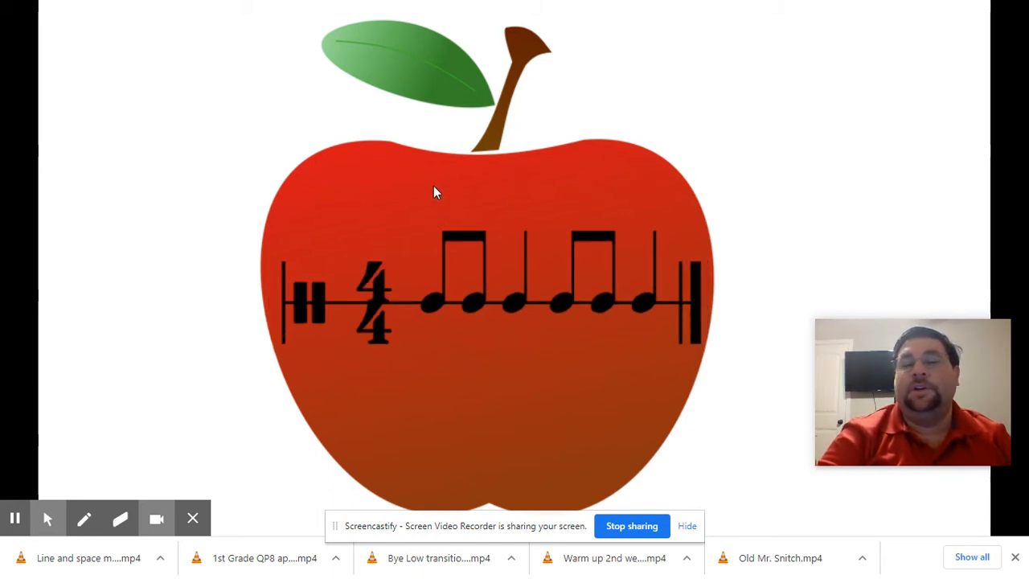
mouse_move(439, 202)
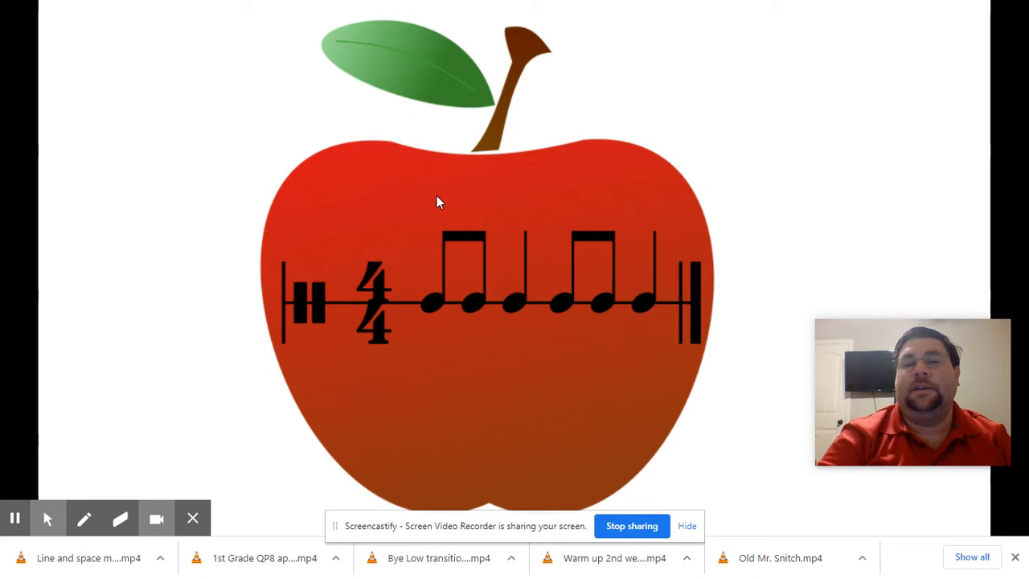
mouse_move(507, 205)
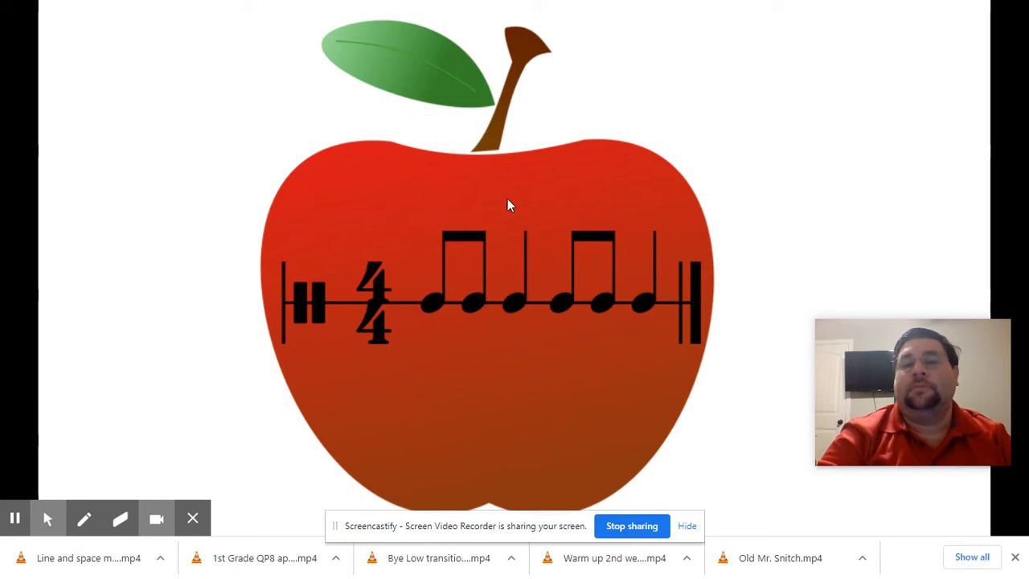
mouse_move(640, 255)
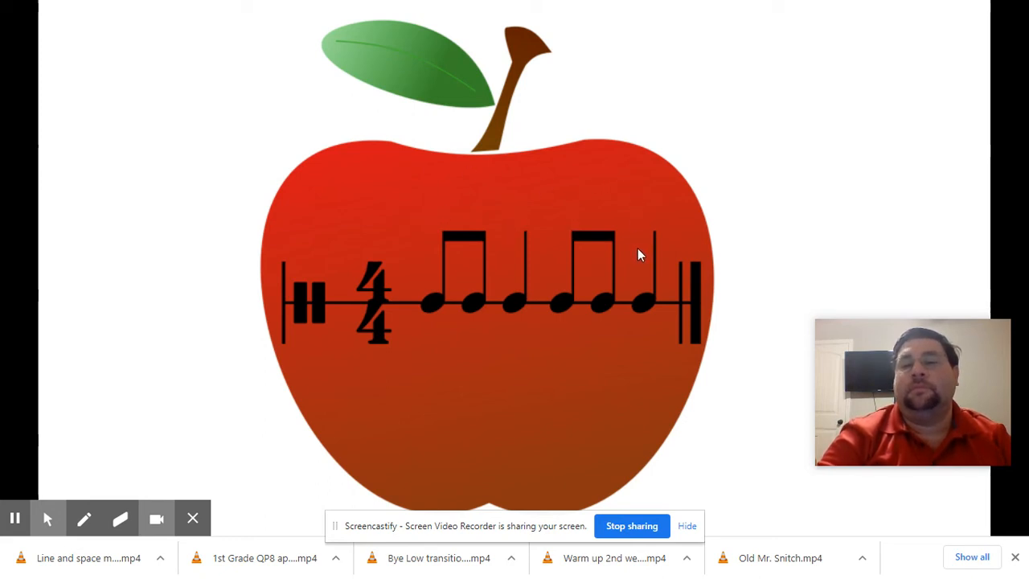
mouse_move(426, 213)
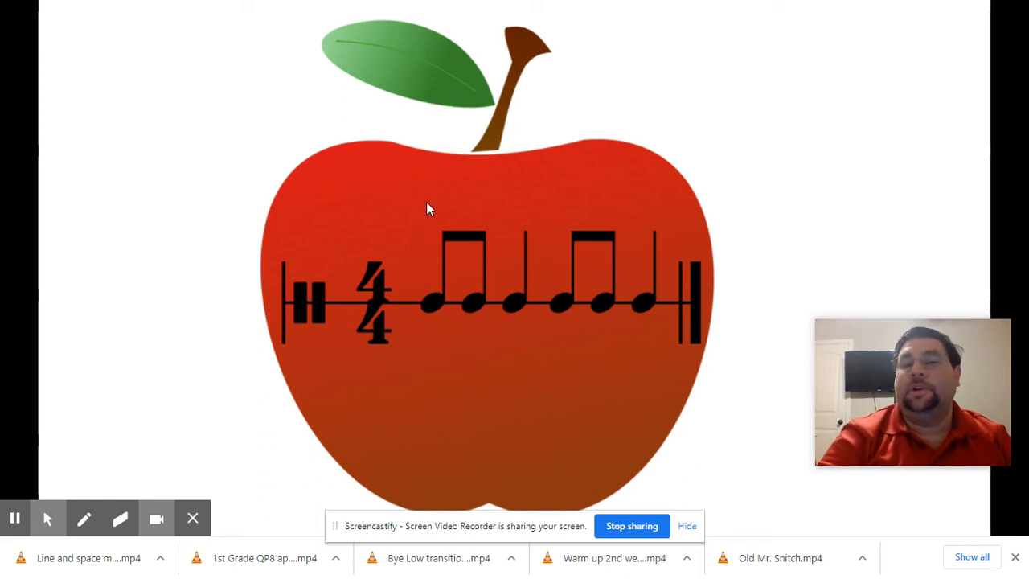
mouse_move(434, 185)
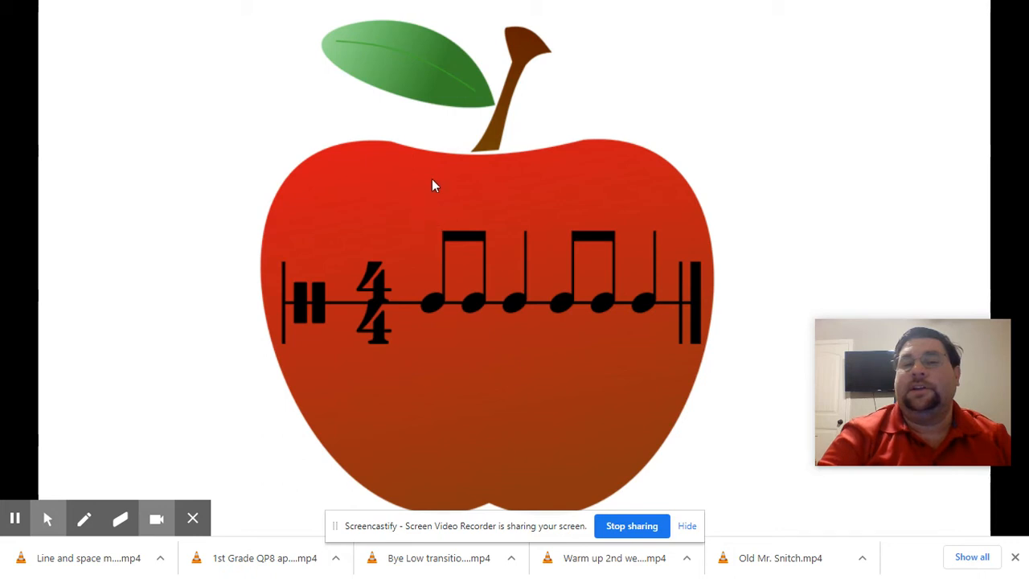
mouse_move(462, 164)
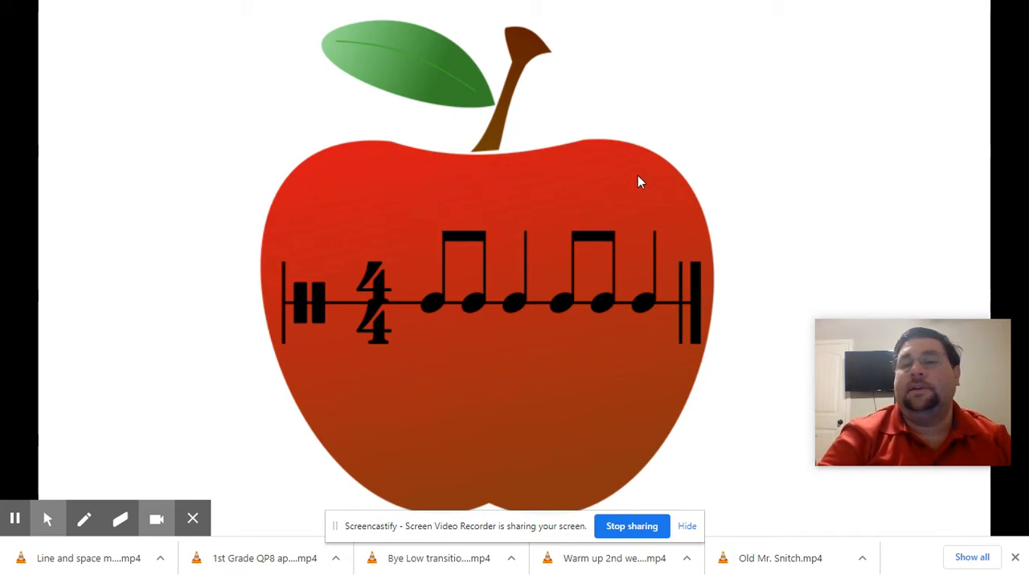
mouse_move(635, 235)
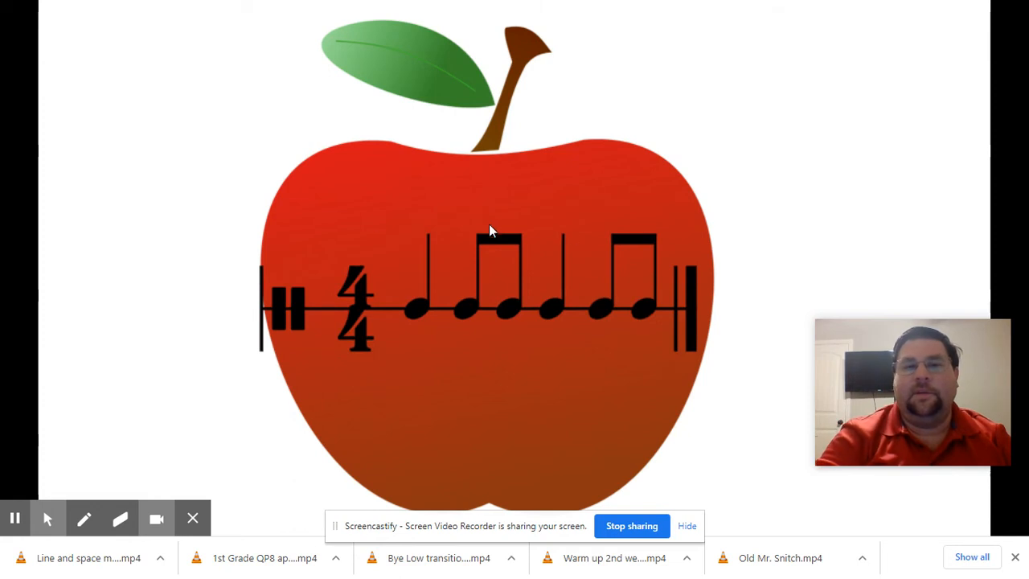
mouse_move(425, 196)
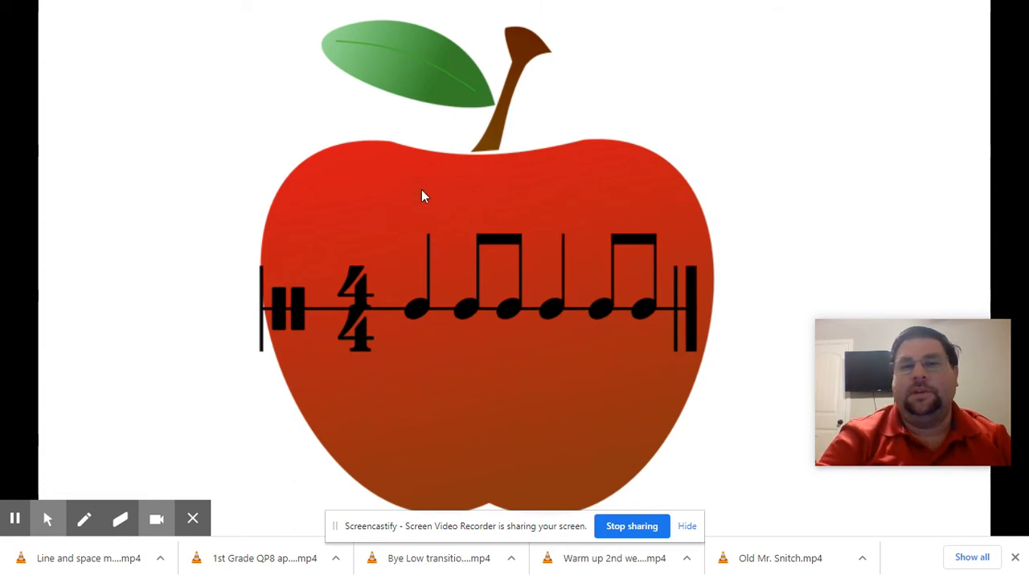
mouse_move(417, 193)
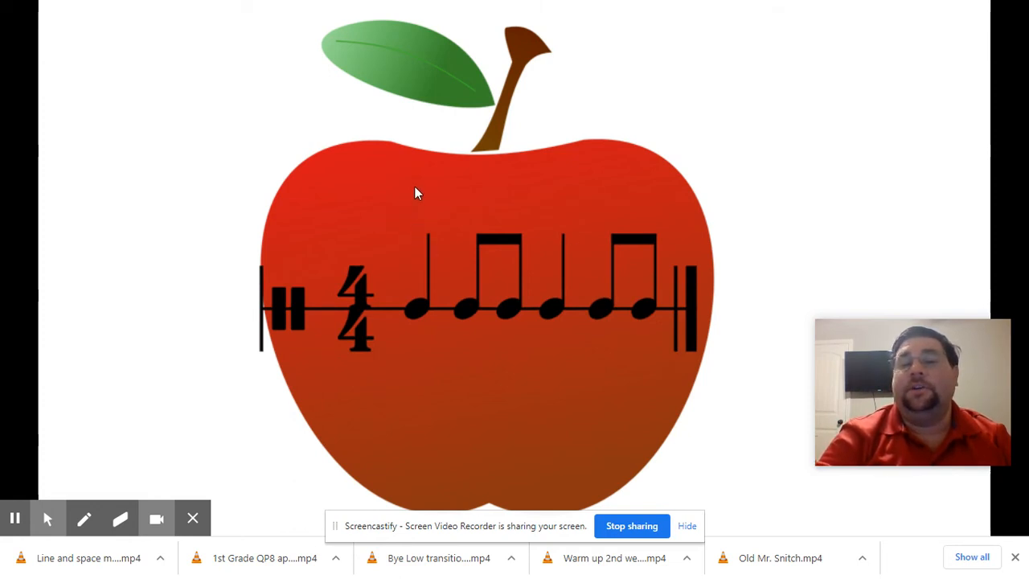
mouse_move(472, 219)
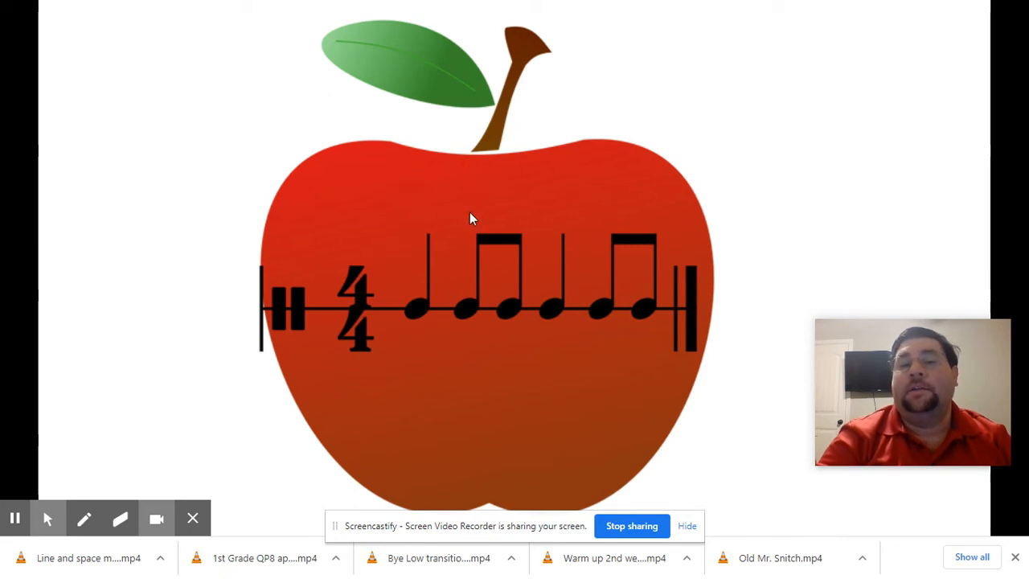
mouse_move(621, 235)
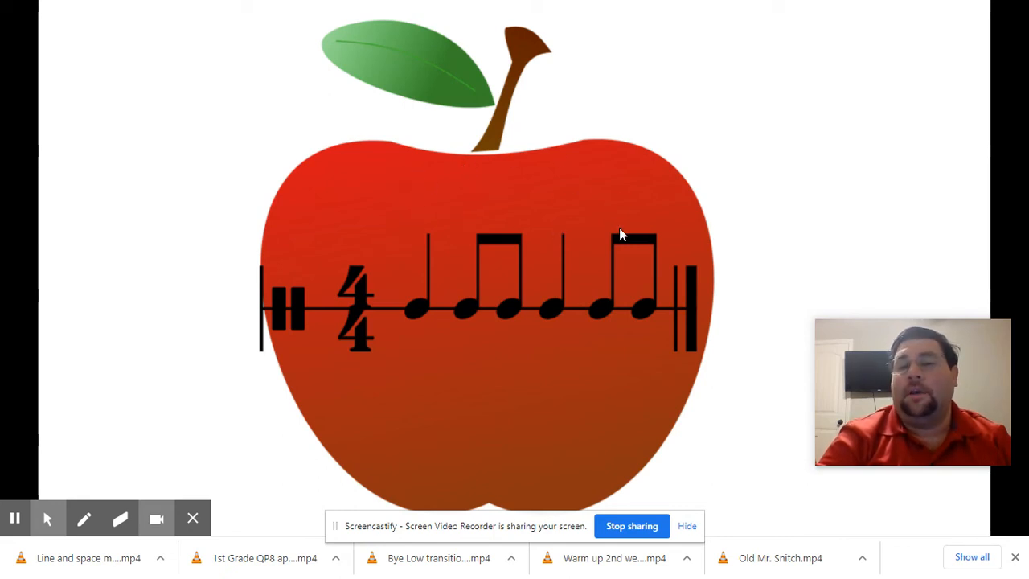
mouse_move(400, 193)
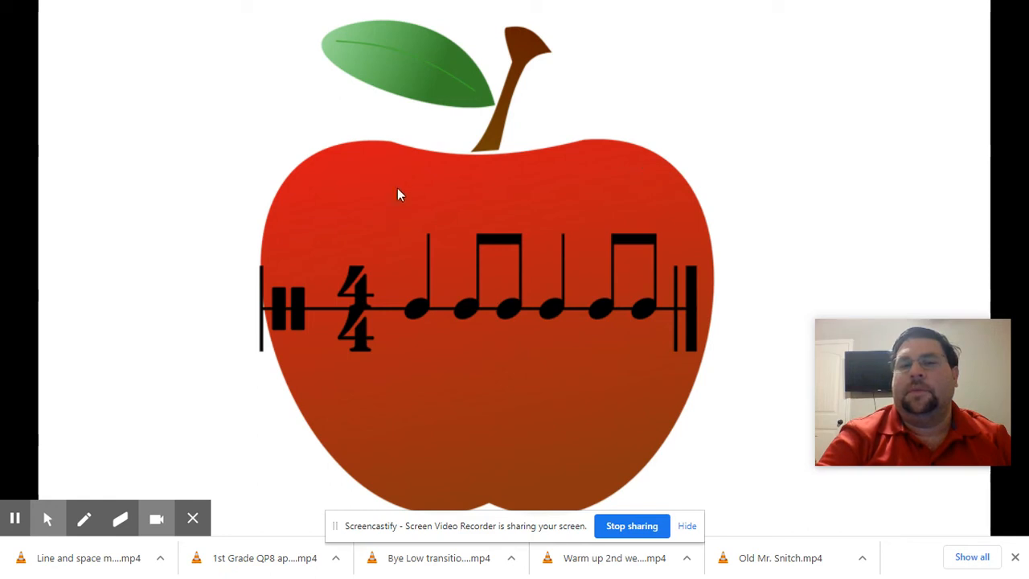
mouse_move(406, 175)
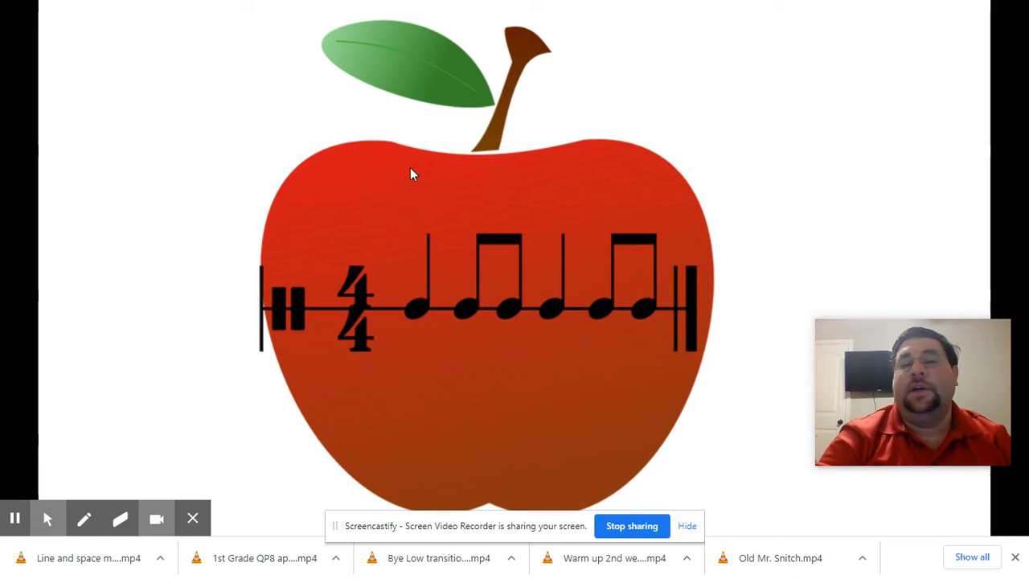
mouse_move(521, 159)
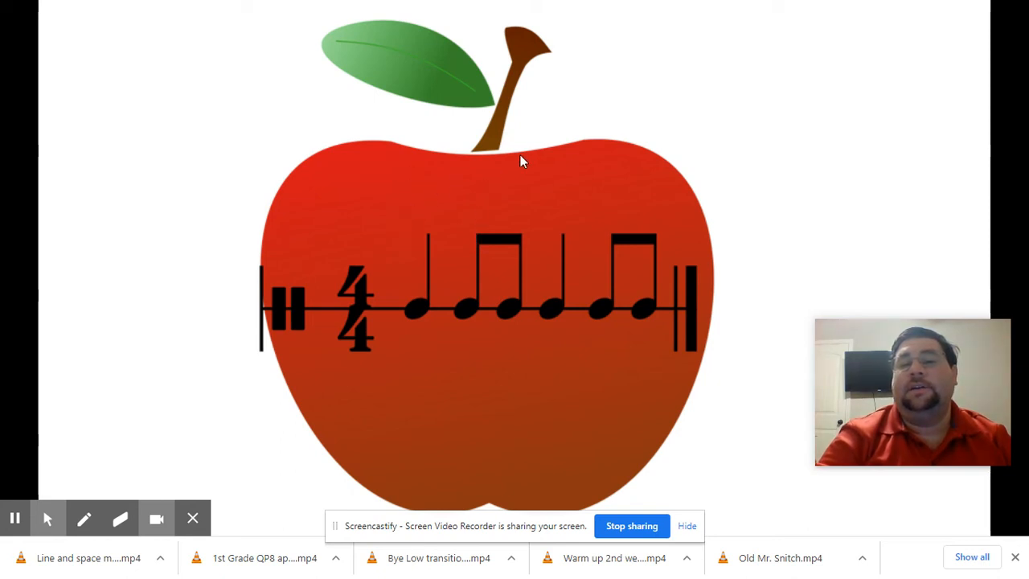
mouse_move(649, 172)
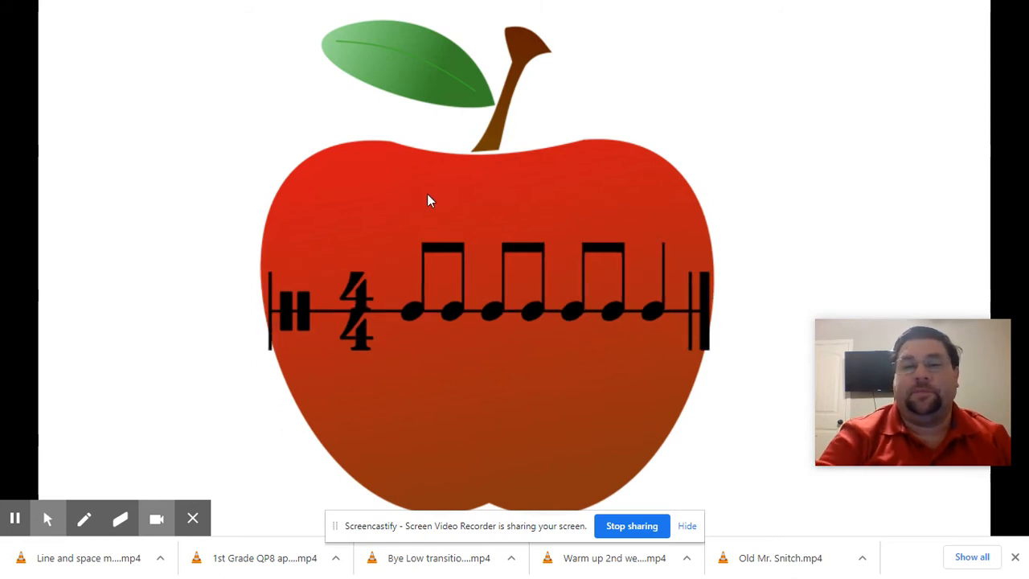
mouse_move(416, 241)
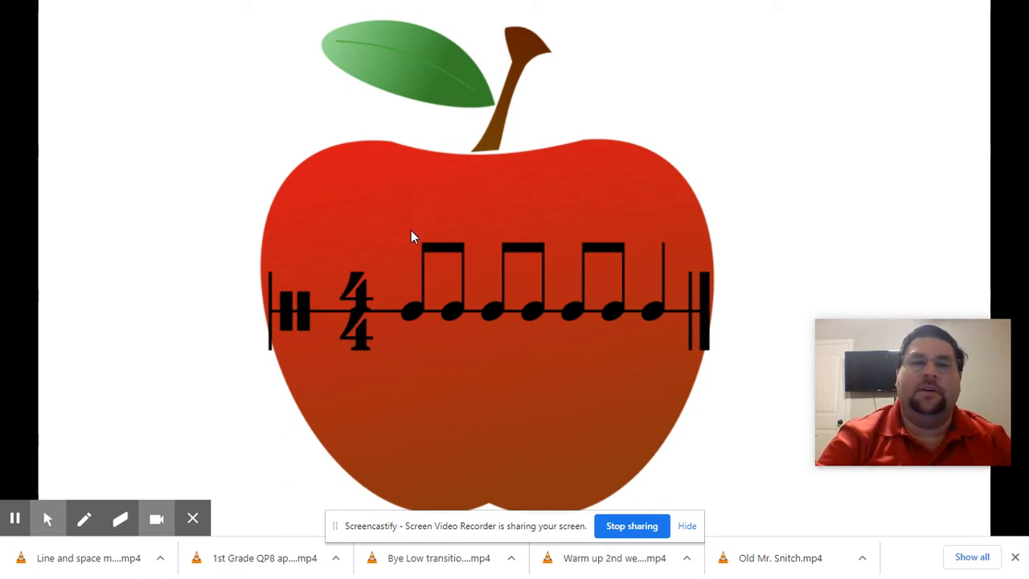
mouse_move(519, 191)
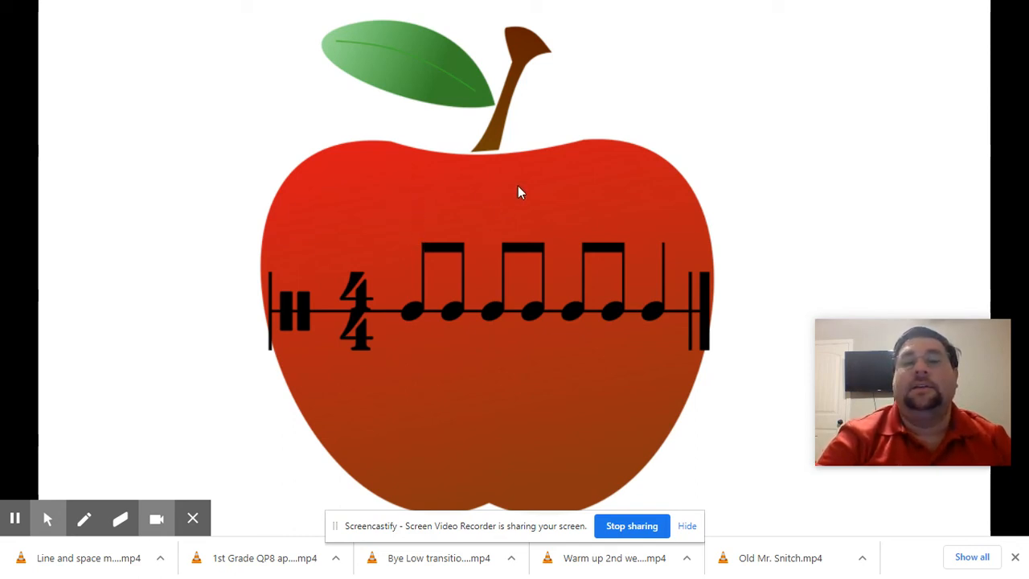
mouse_move(473, 154)
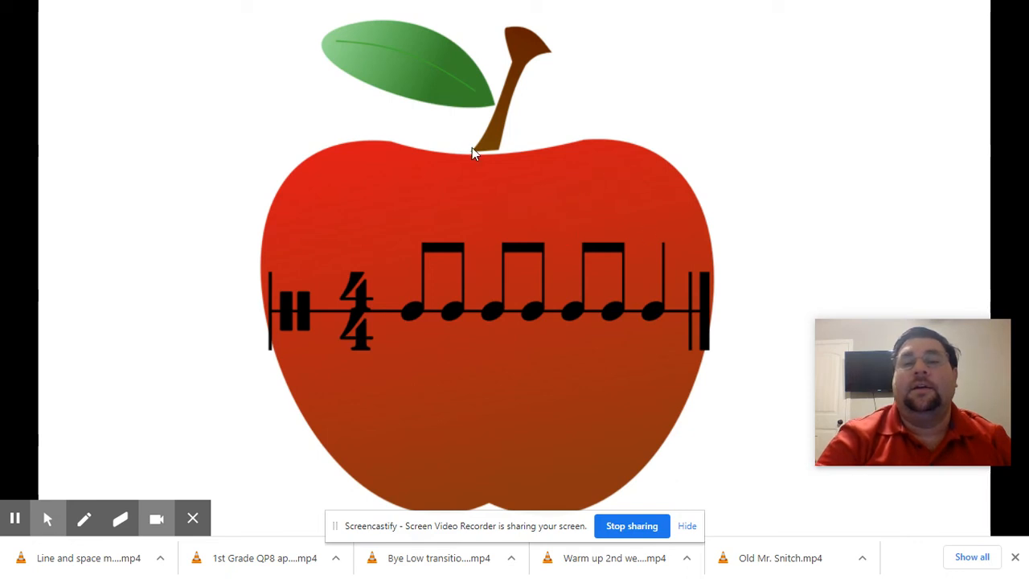
mouse_move(414, 208)
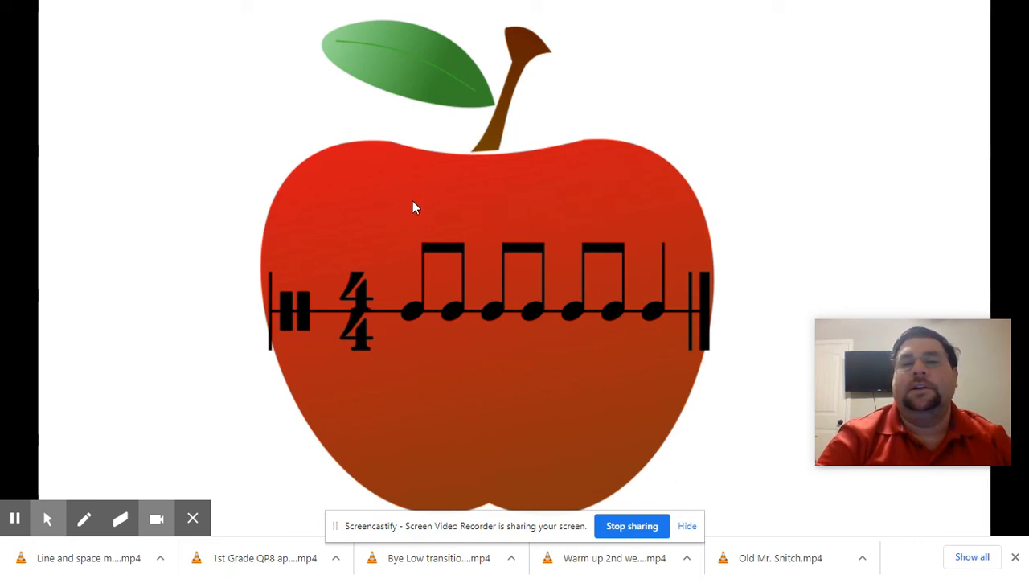
mouse_move(575, 249)
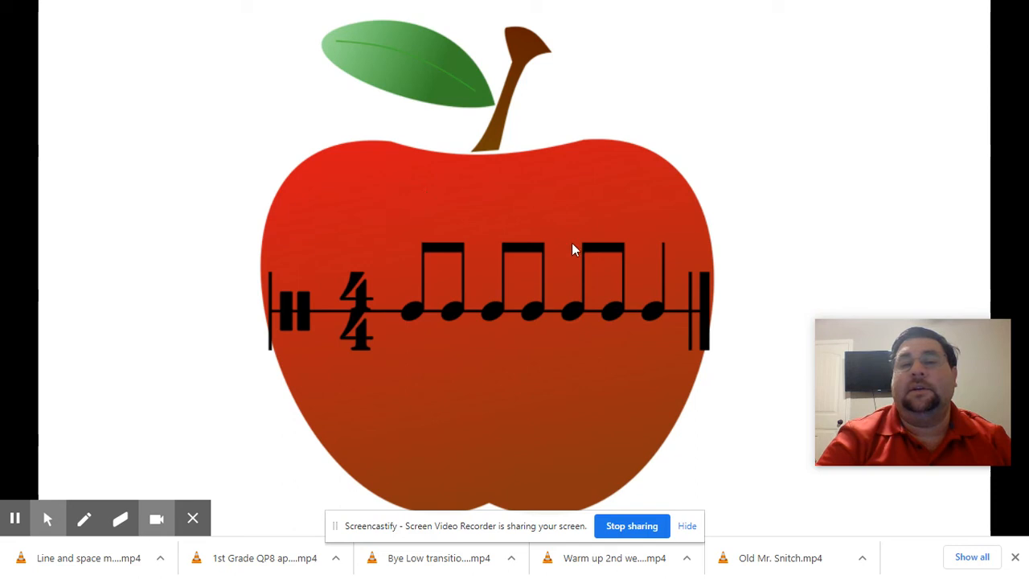
mouse_move(659, 257)
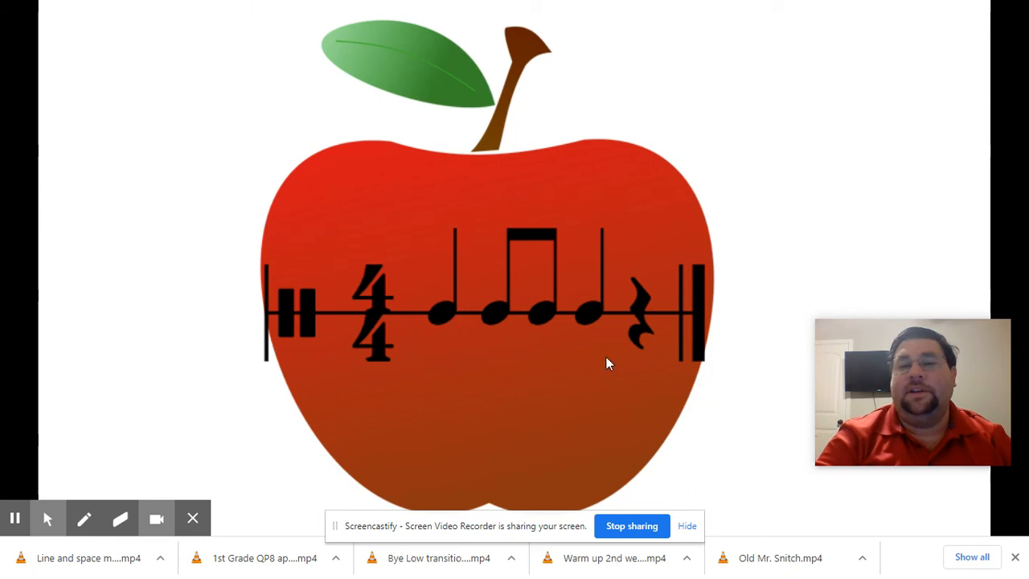
mouse_move(626, 354)
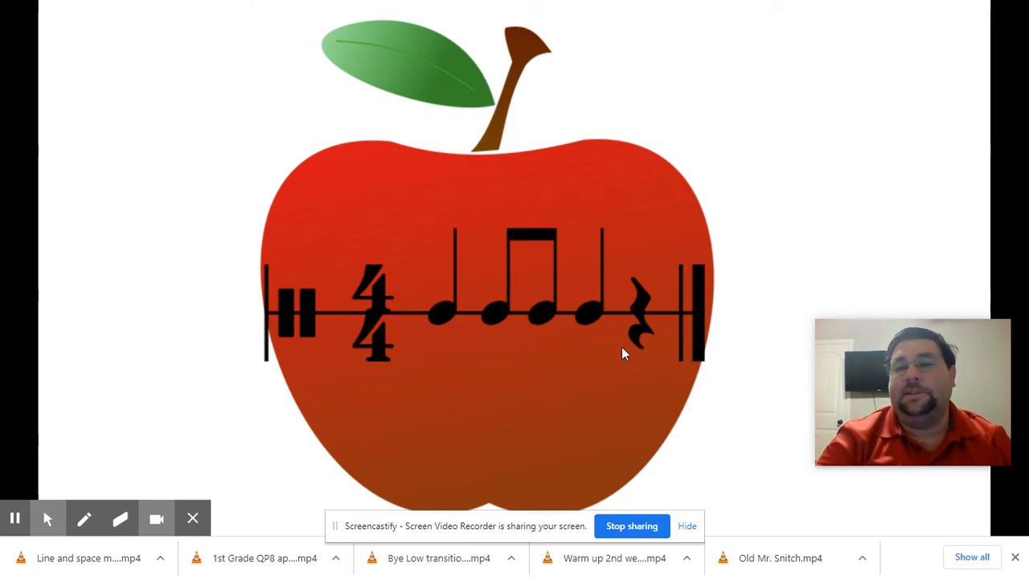
mouse_move(617, 334)
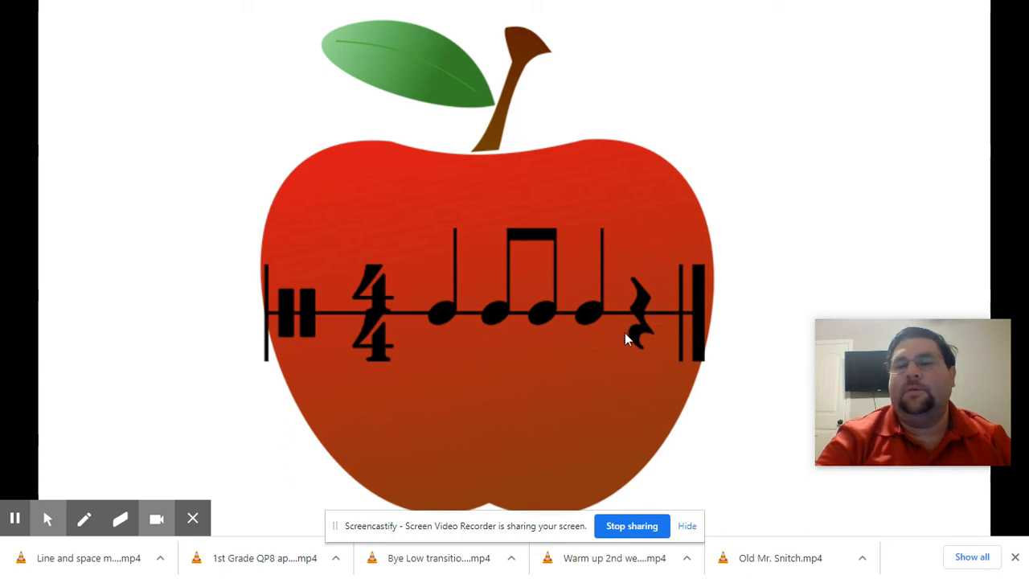
mouse_move(655, 272)
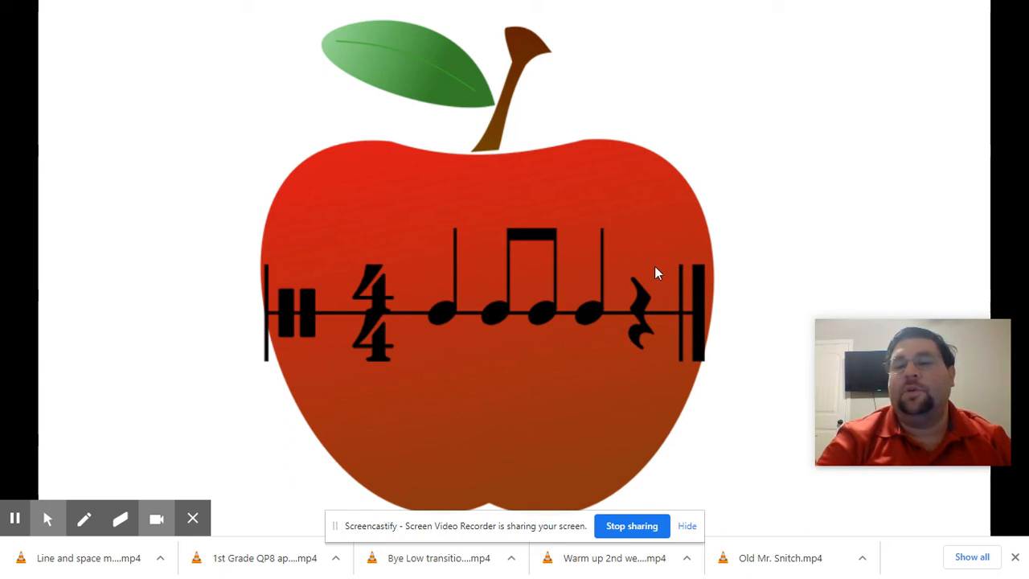
mouse_move(670, 279)
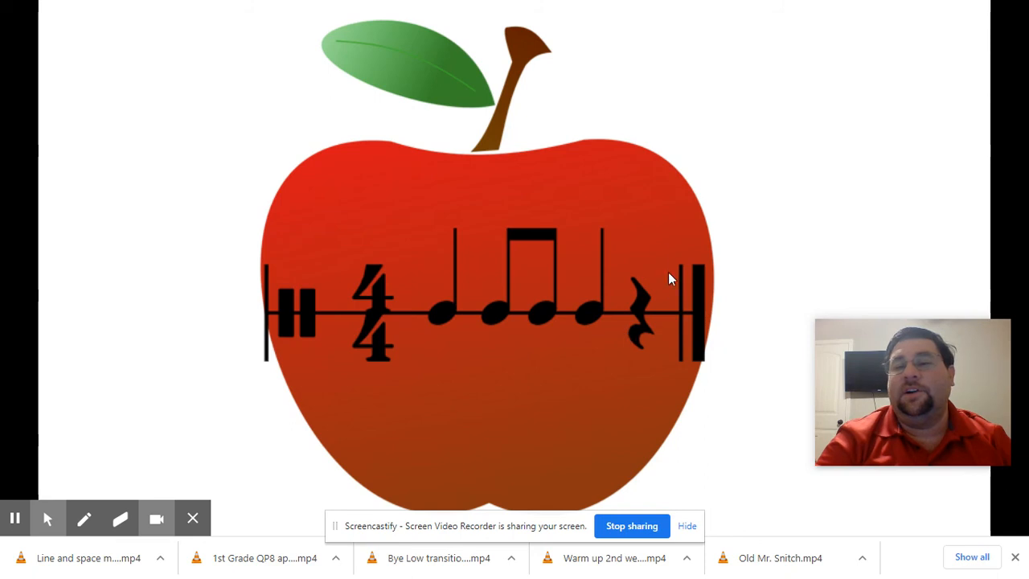
mouse_move(629, 250)
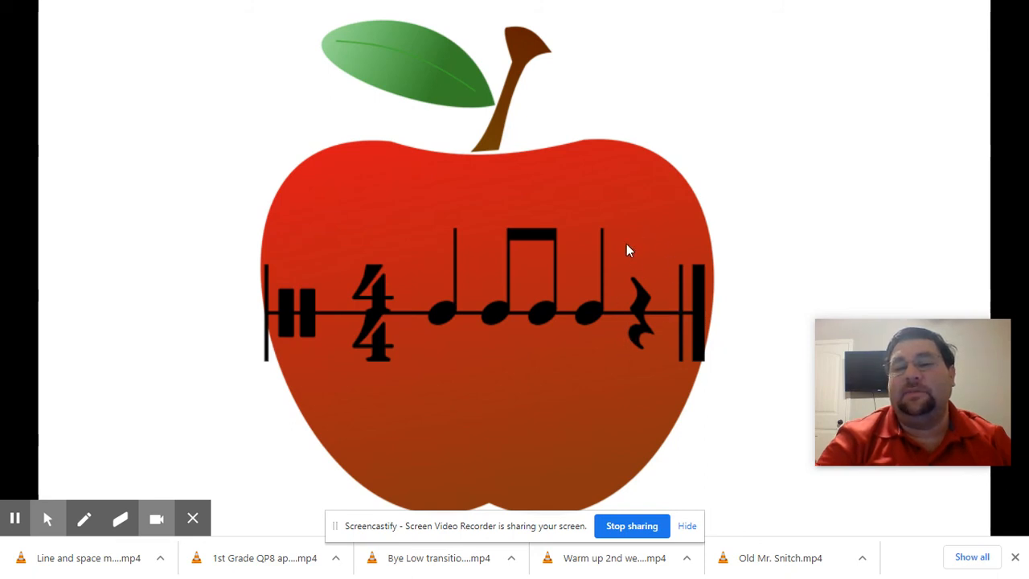
mouse_move(639, 296)
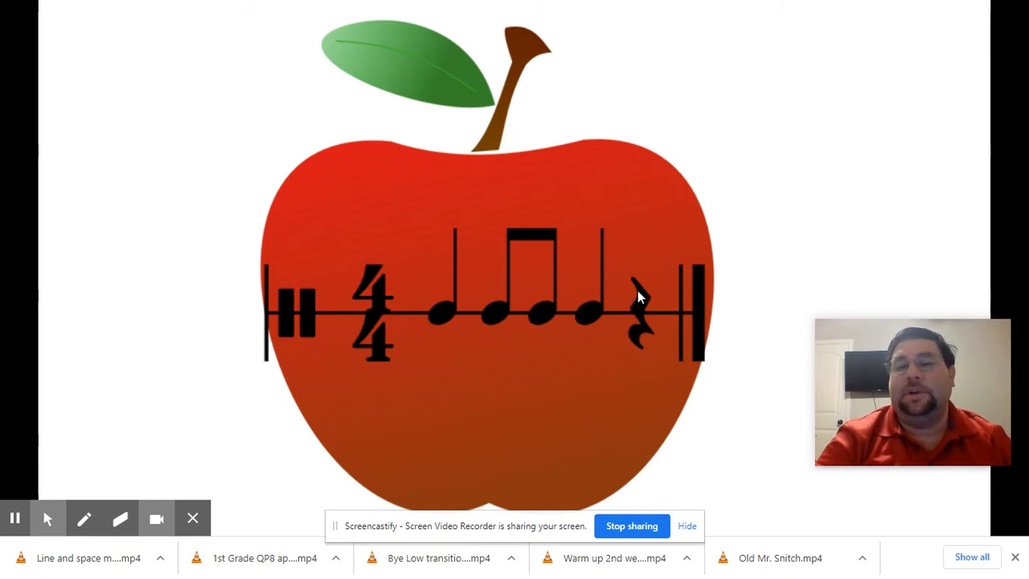
mouse_move(438, 203)
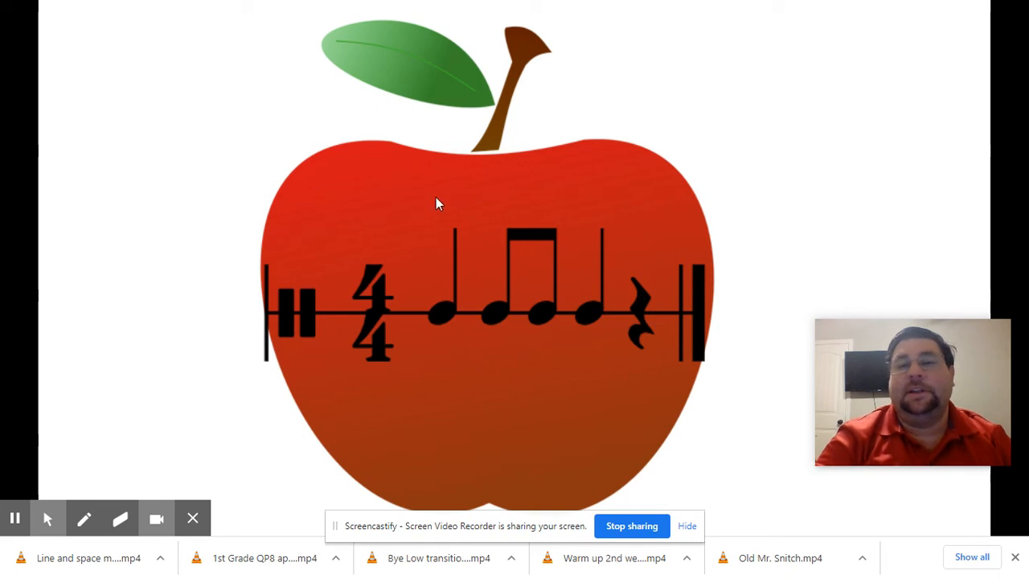
mouse_move(434, 216)
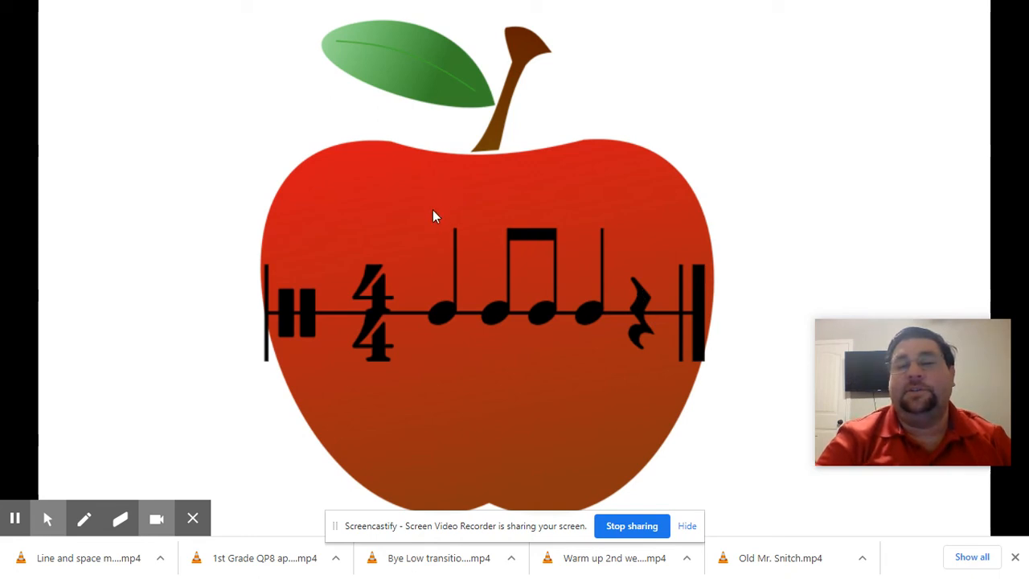
mouse_move(438, 226)
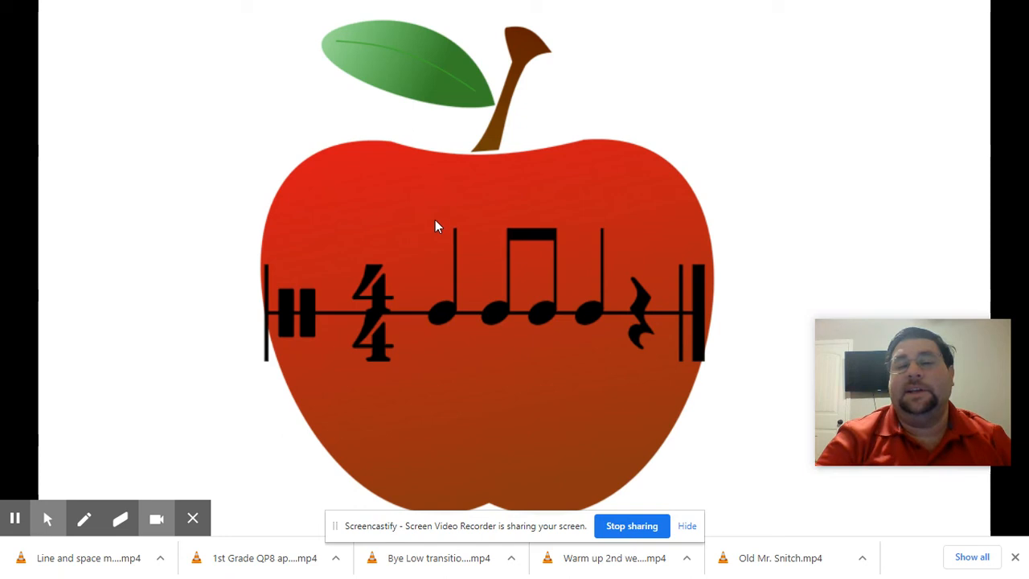
mouse_move(497, 222)
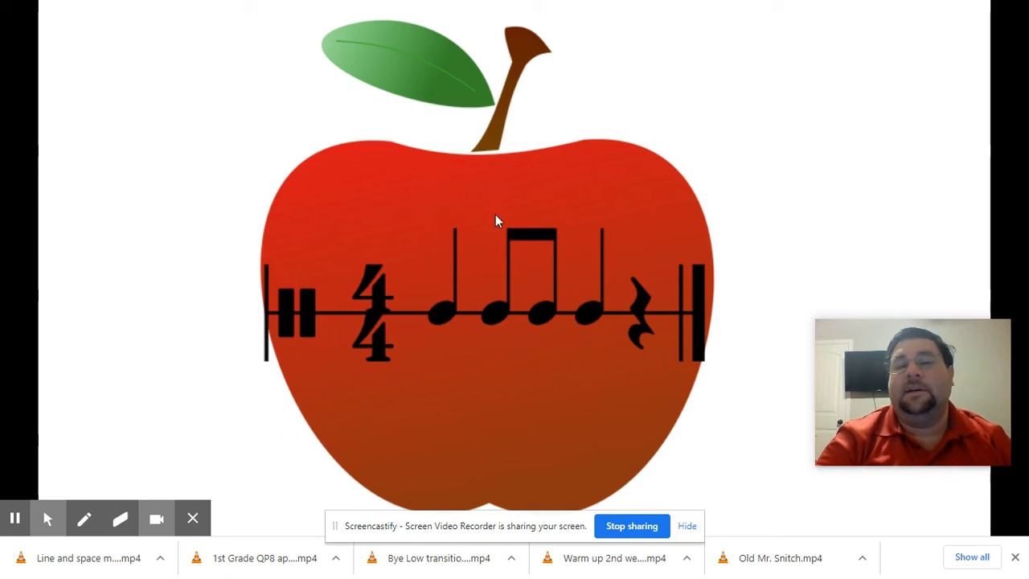
mouse_move(639, 213)
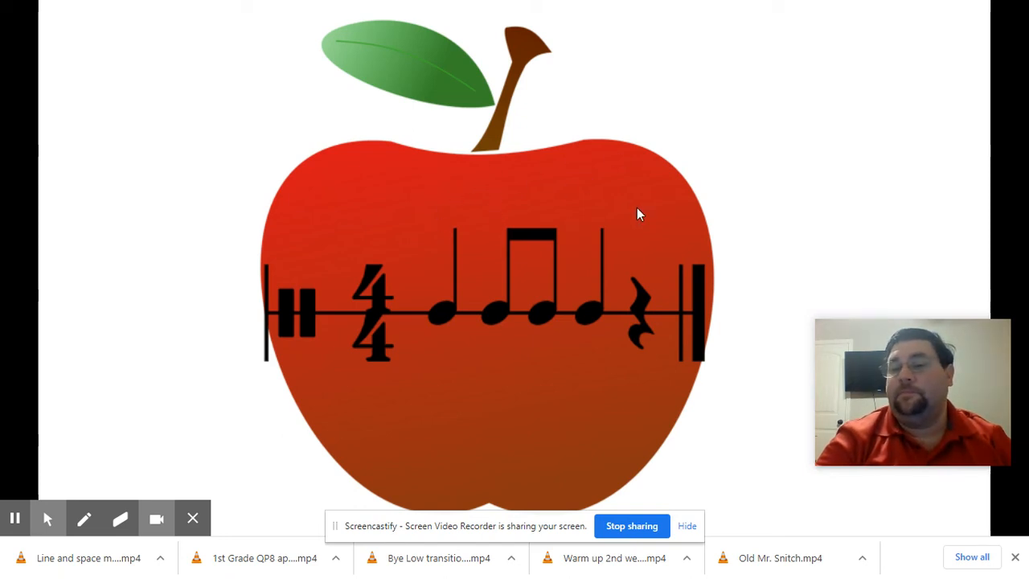
mouse_move(438, 198)
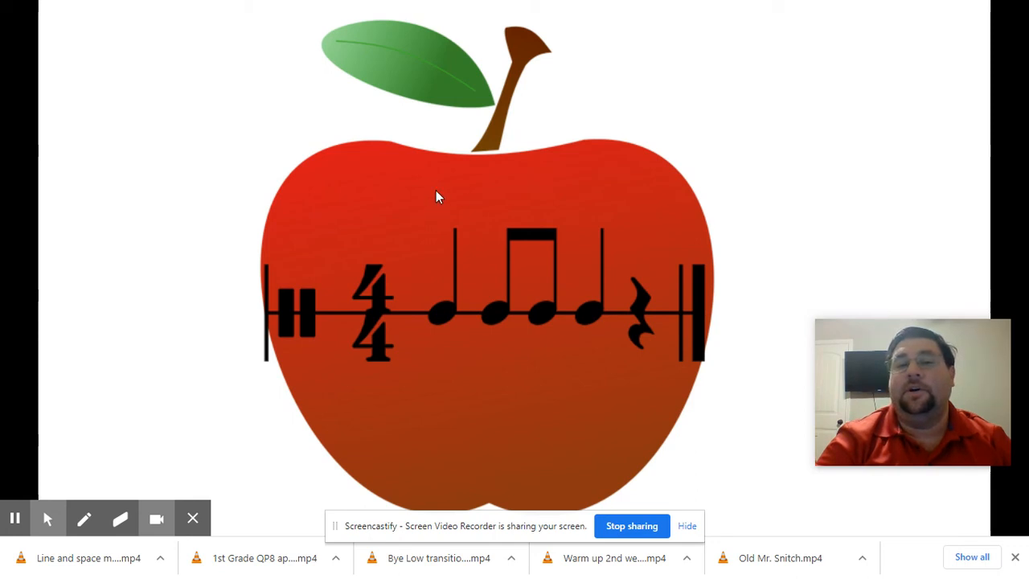
mouse_move(429, 222)
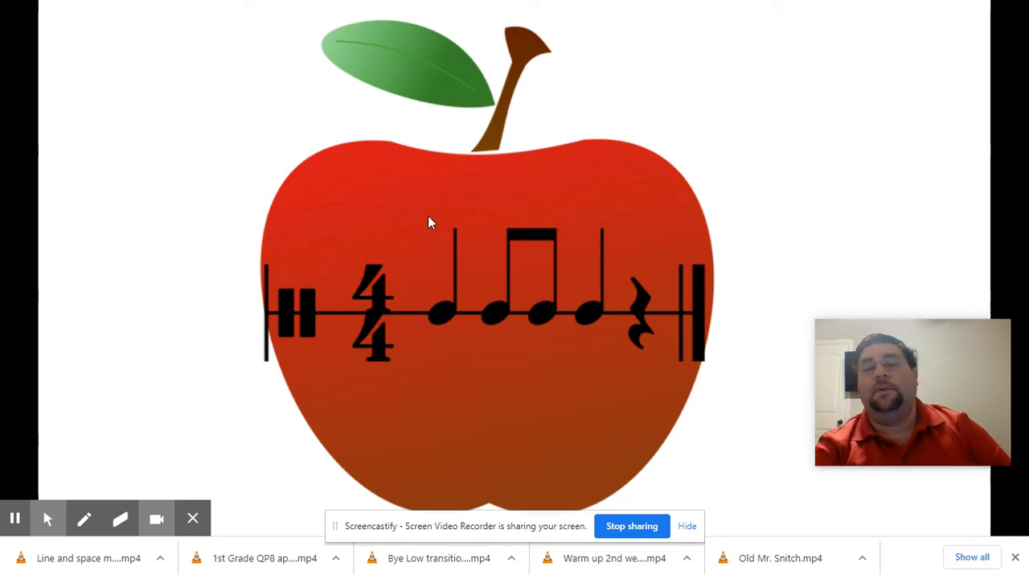
mouse_move(549, 135)
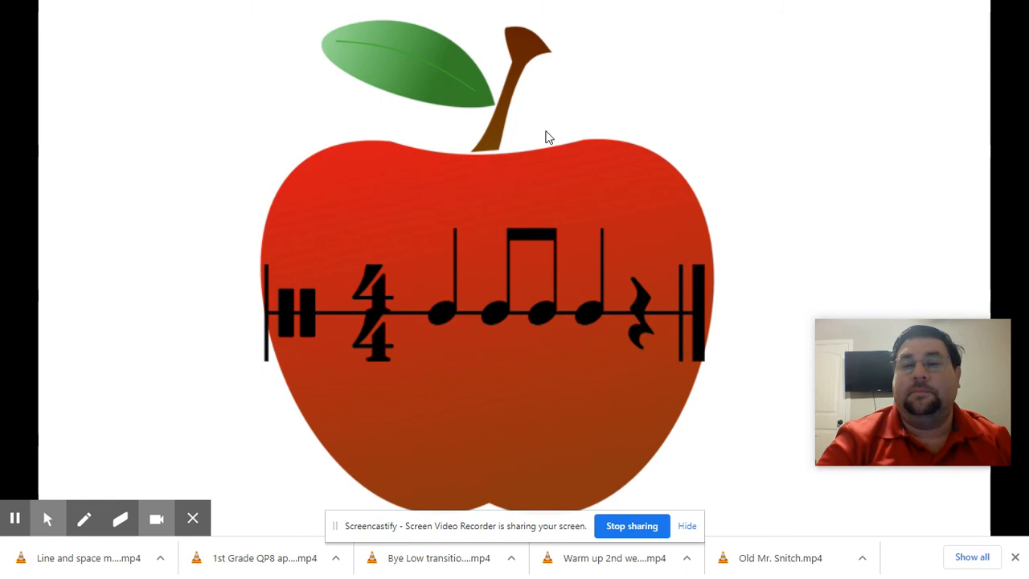
mouse_move(655, 261)
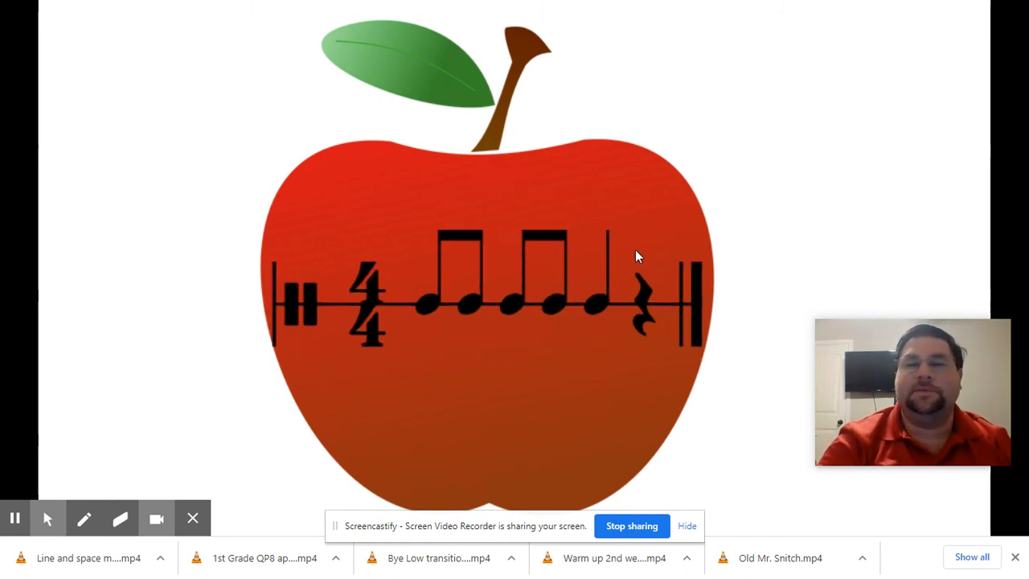
mouse_move(433, 226)
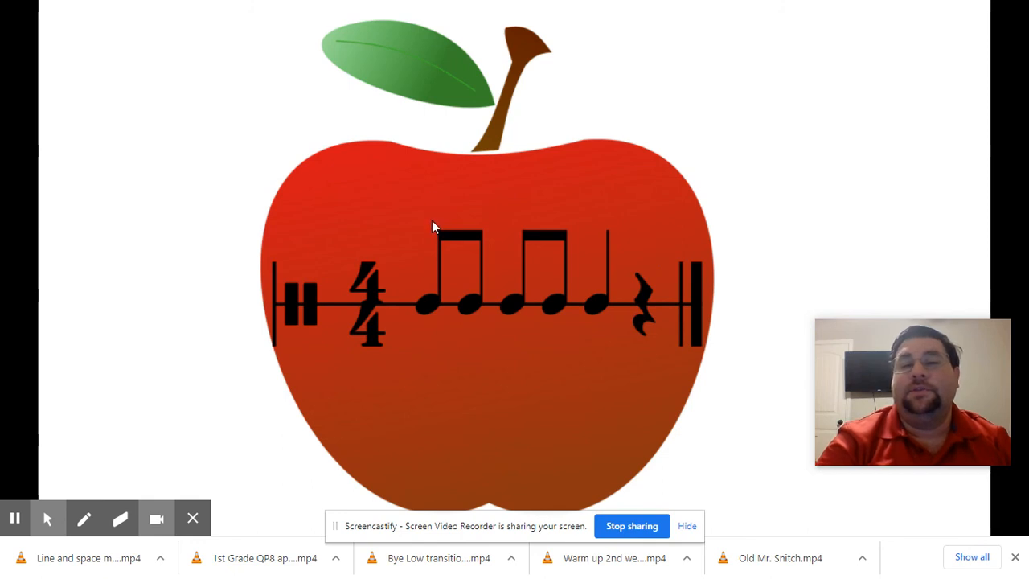
mouse_move(430, 191)
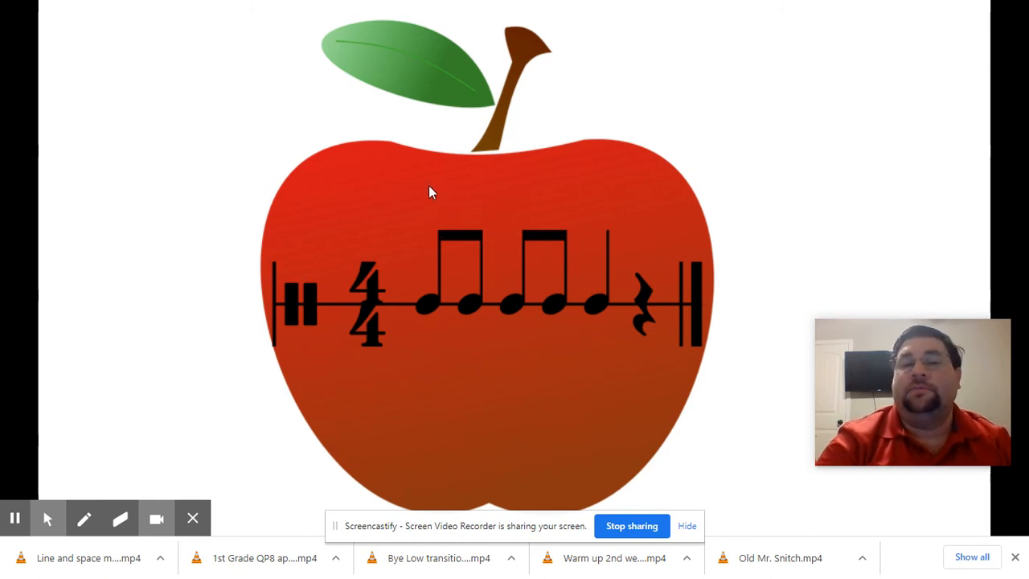
mouse_move(563, 174)
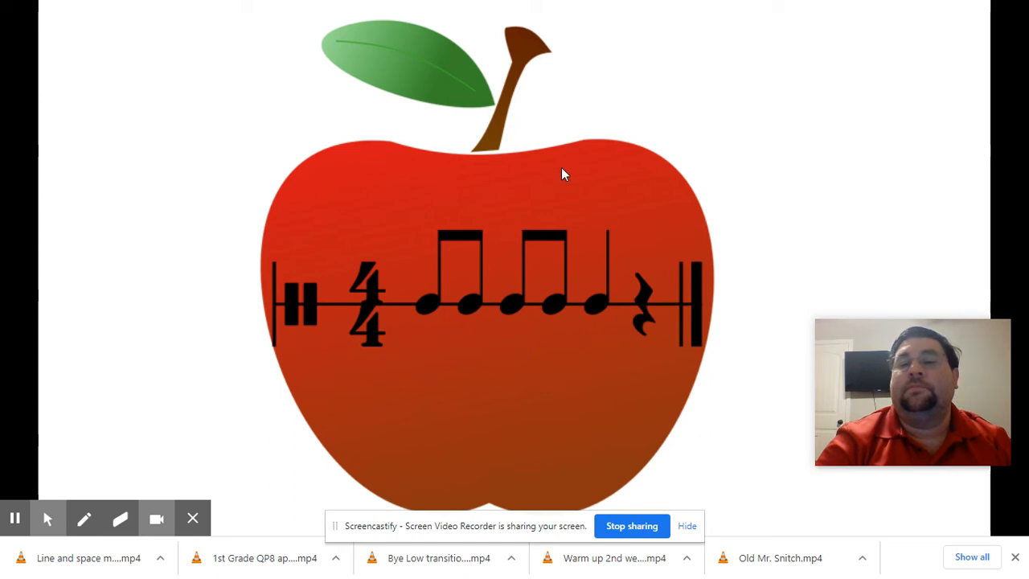
mouse_move(575, 194)
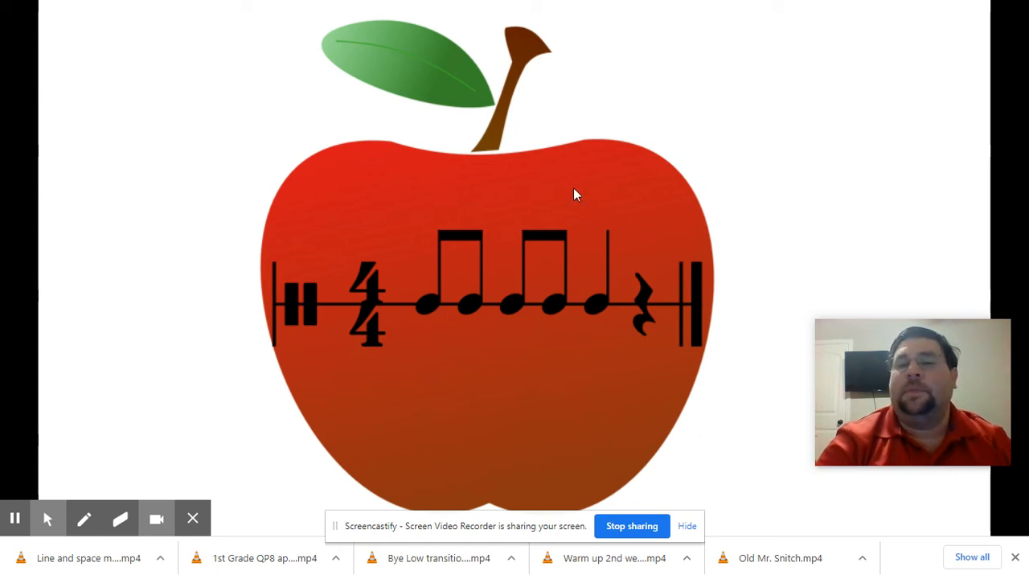
mouse_move(426, 191)
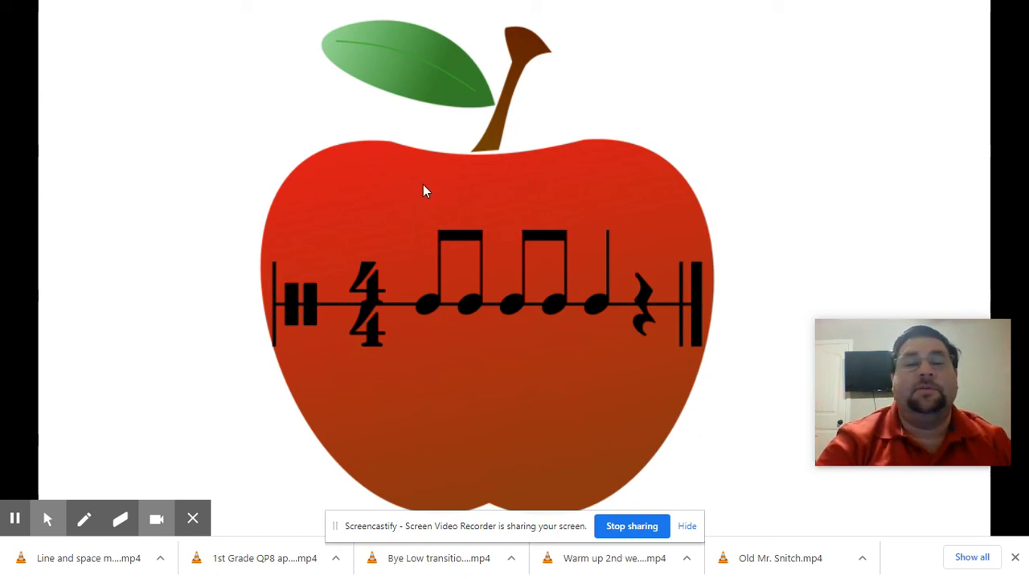
mouse_move(426, 239)
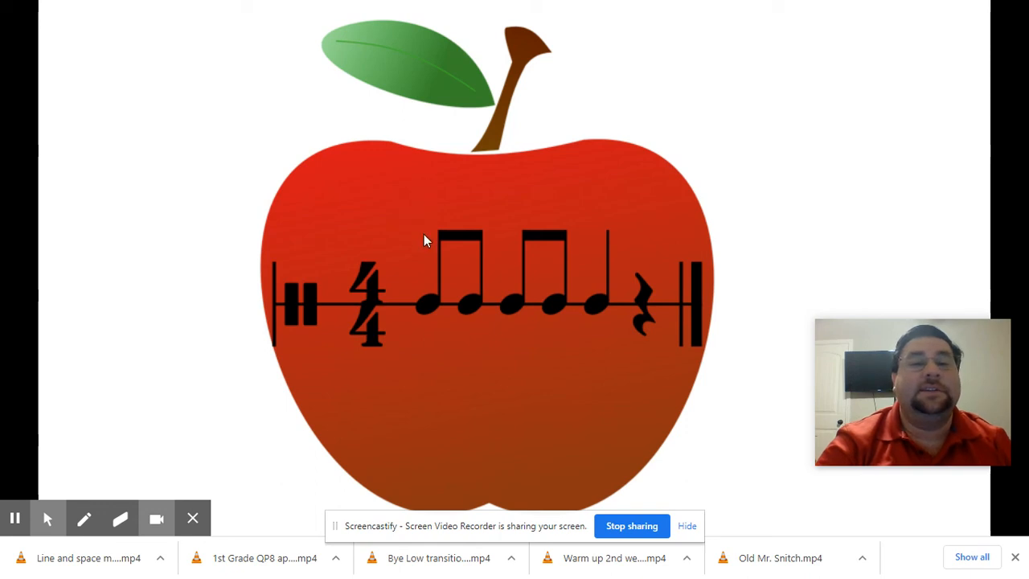
mouse_move(597, 234)
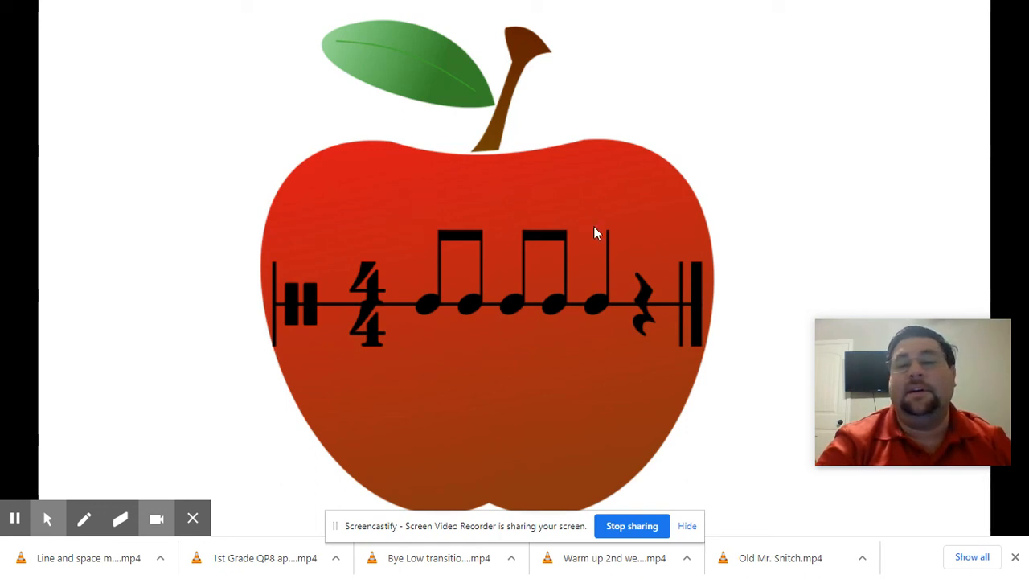
mouse_move(642, 225)
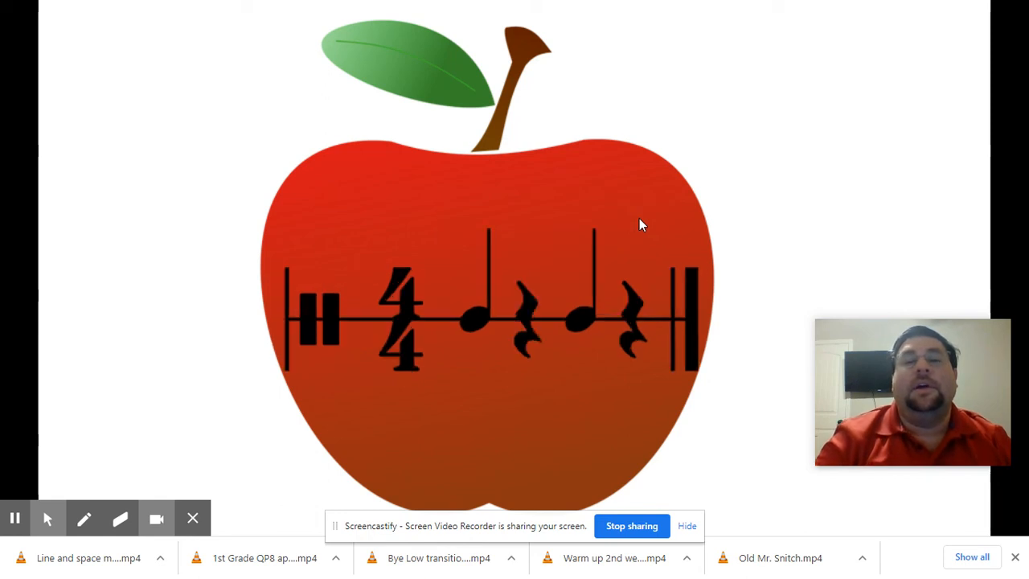
mouse_move(473, 201)
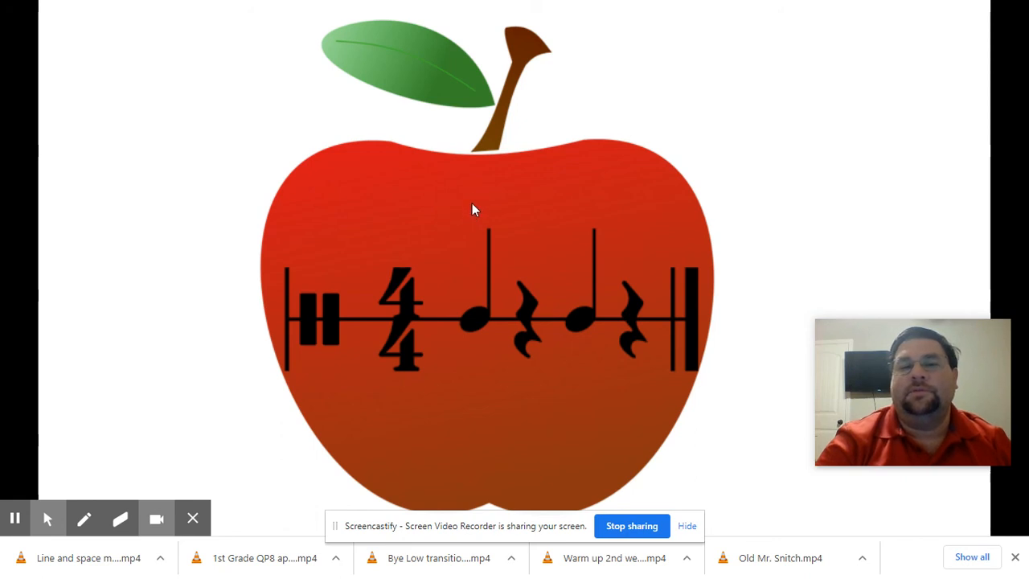
mouse_move(470, 247)
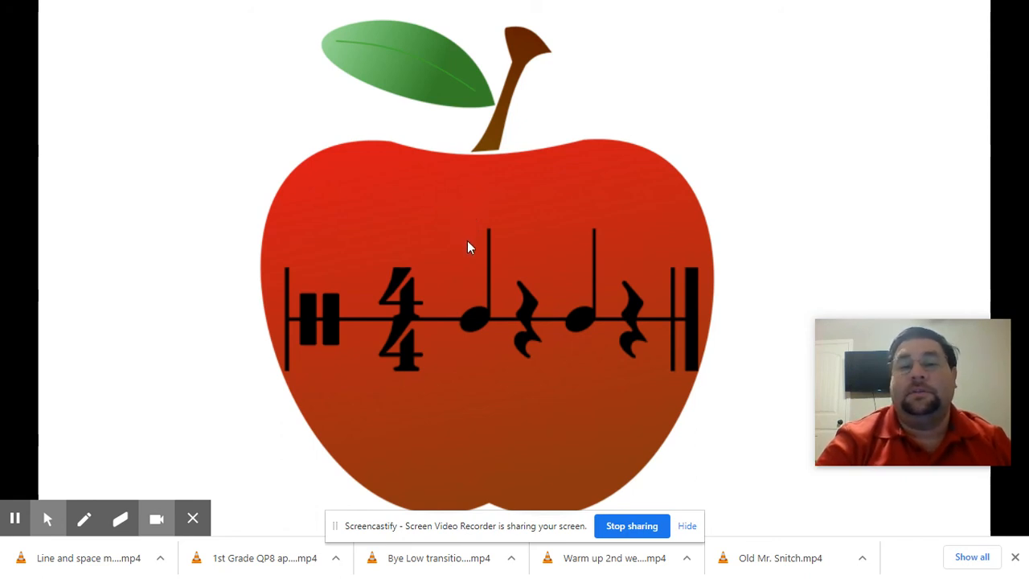
mouse_move(581, 226)
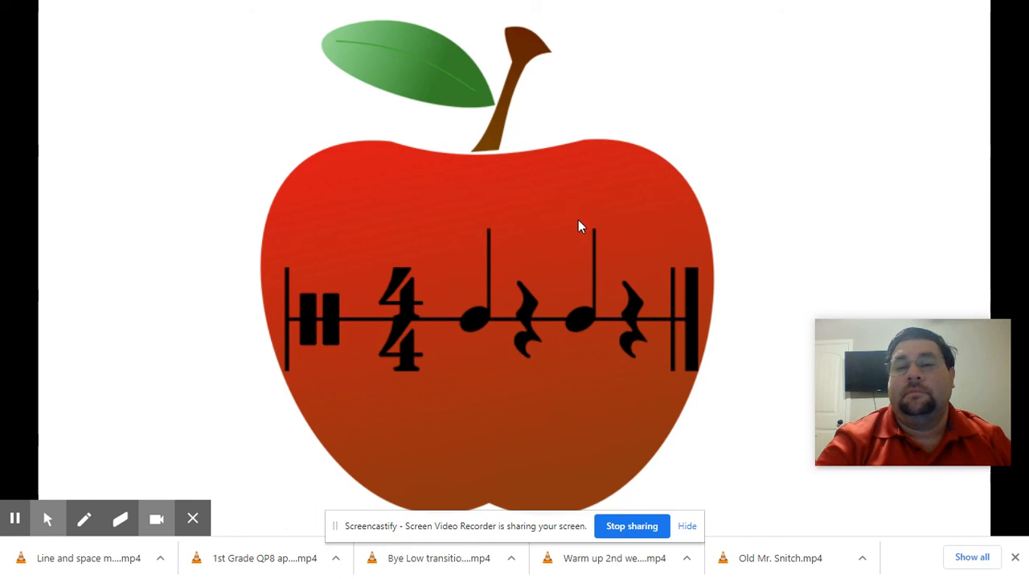
mouse_move(469, 210)
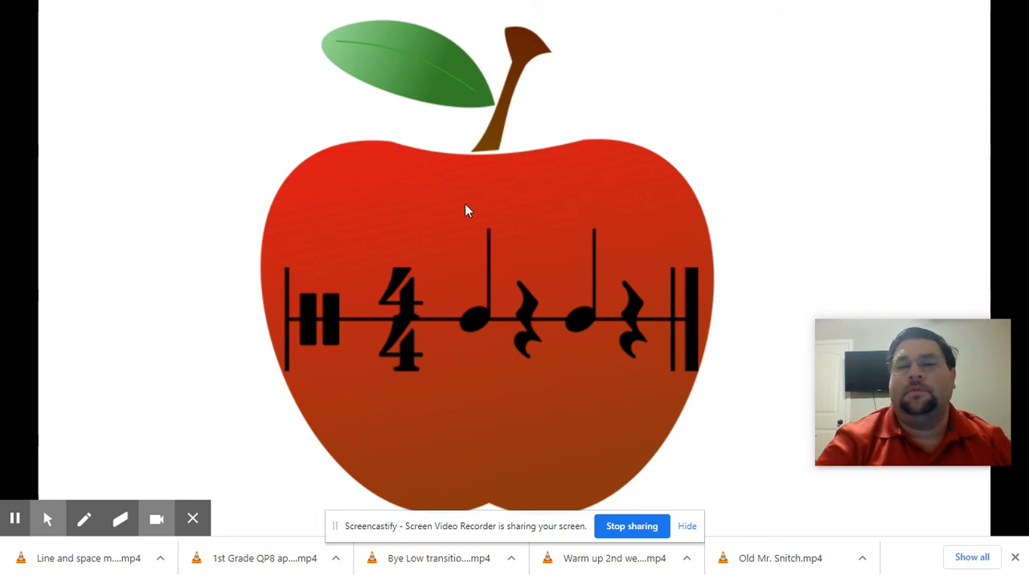
mouse_move(468, 258)
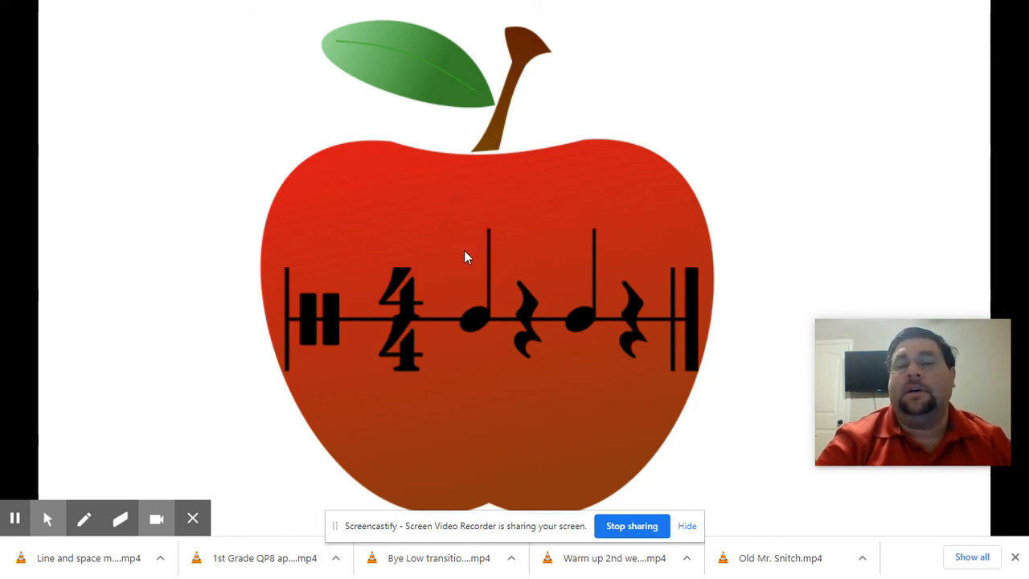
mouse_move(583, 195)
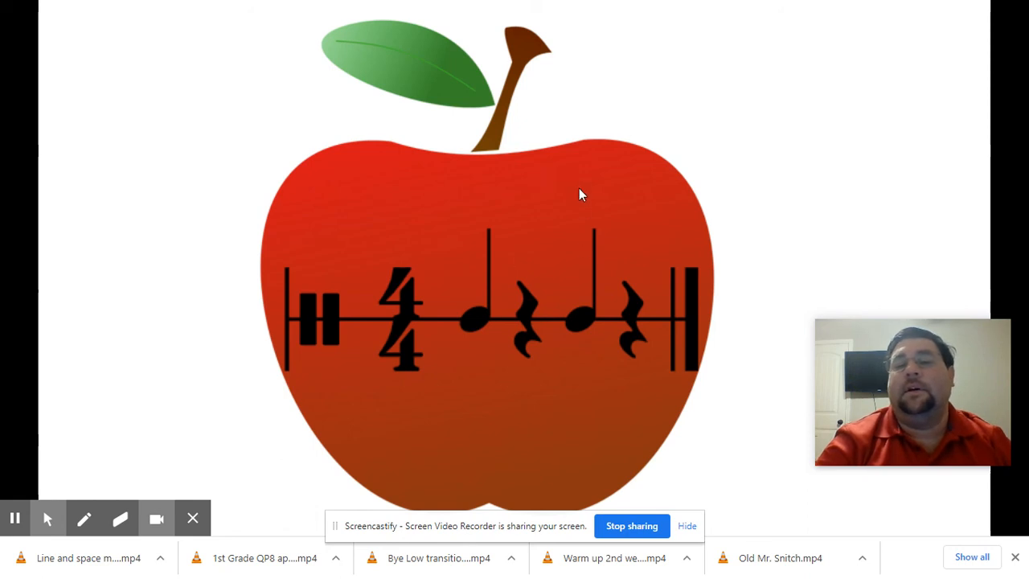
mouse_move(619, 271)
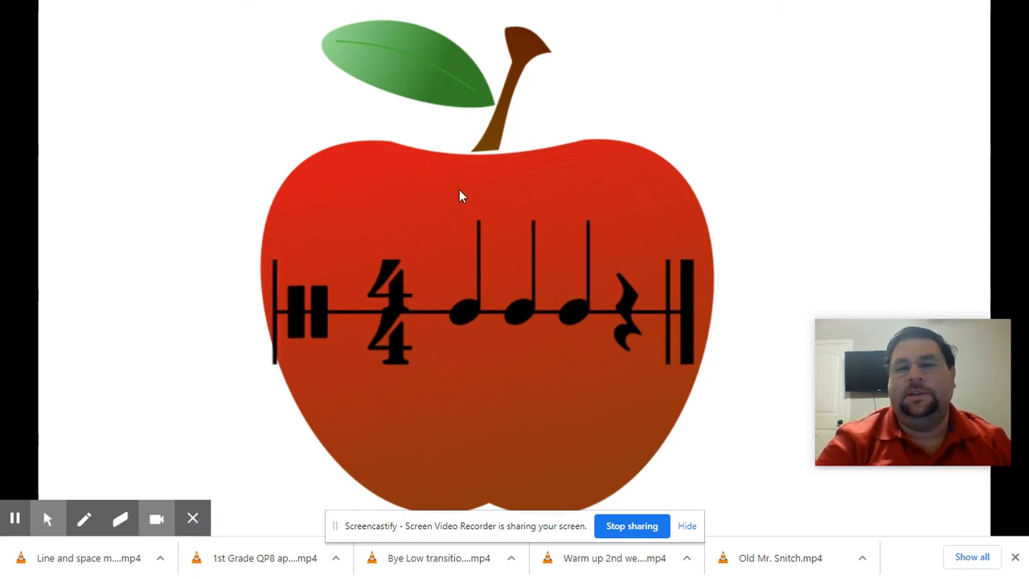
mouse_move(457, 203)
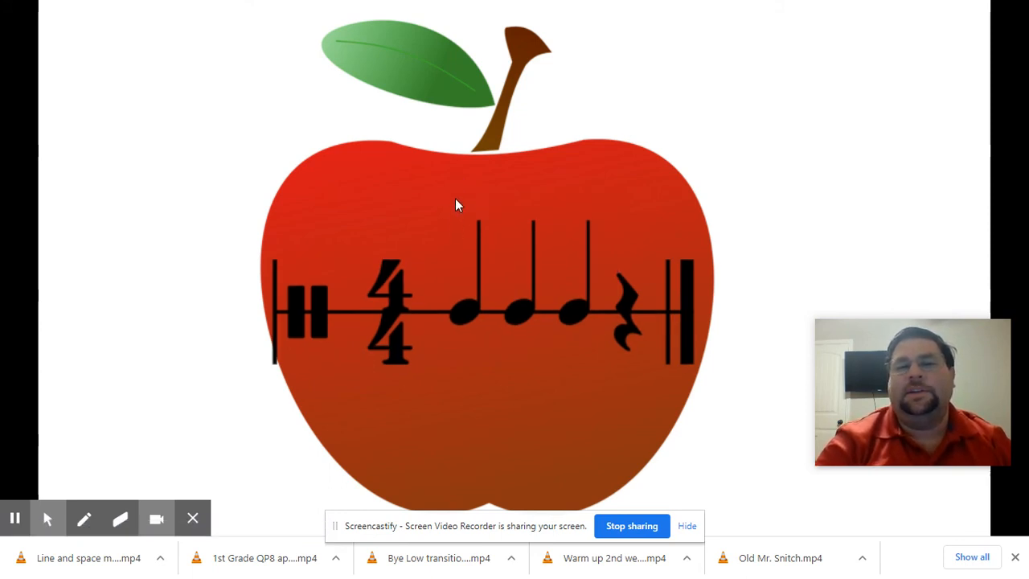
mouse_move(458, 197)
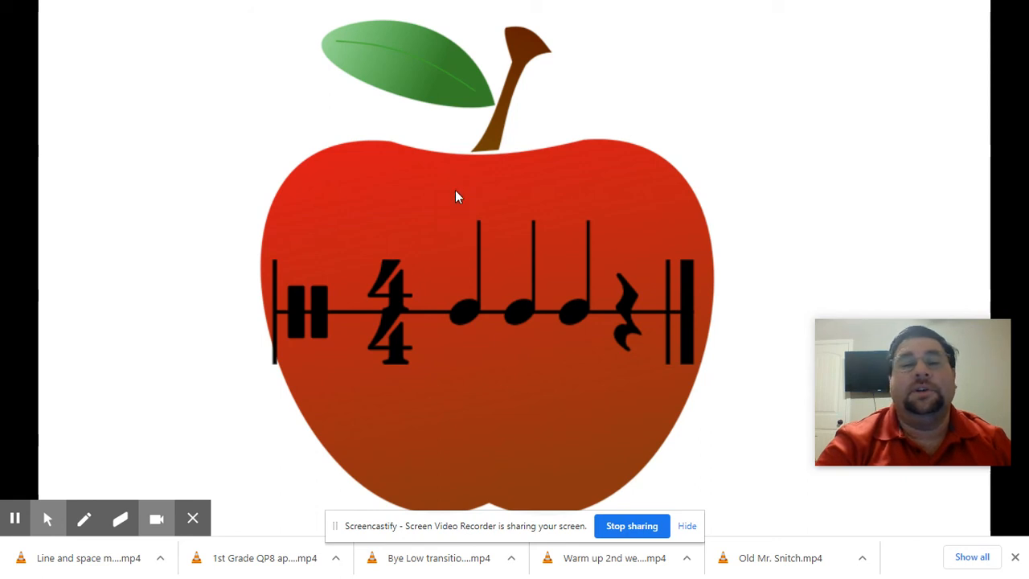
mouse_move(459, 215)
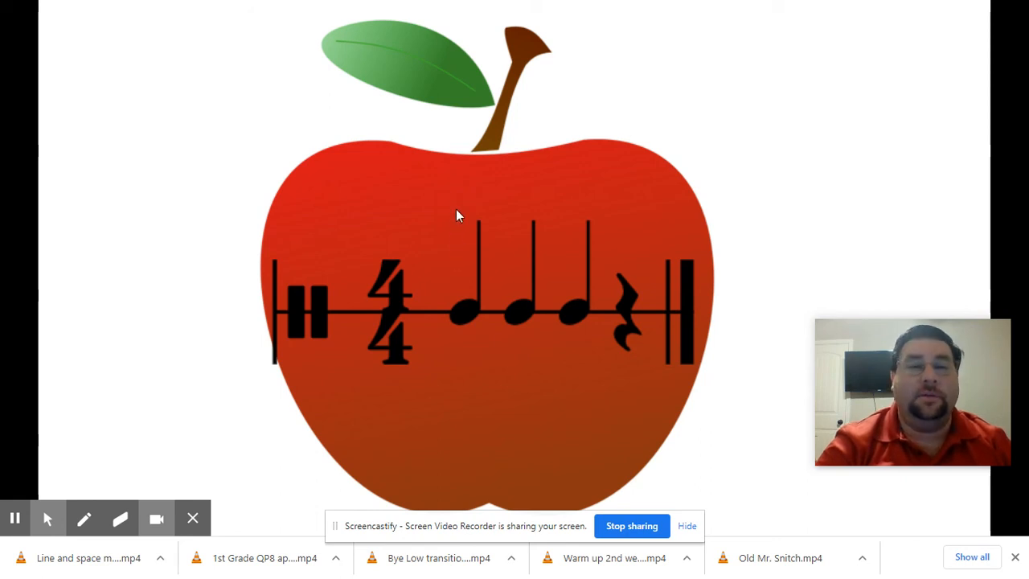
mouse_move(555, 173)
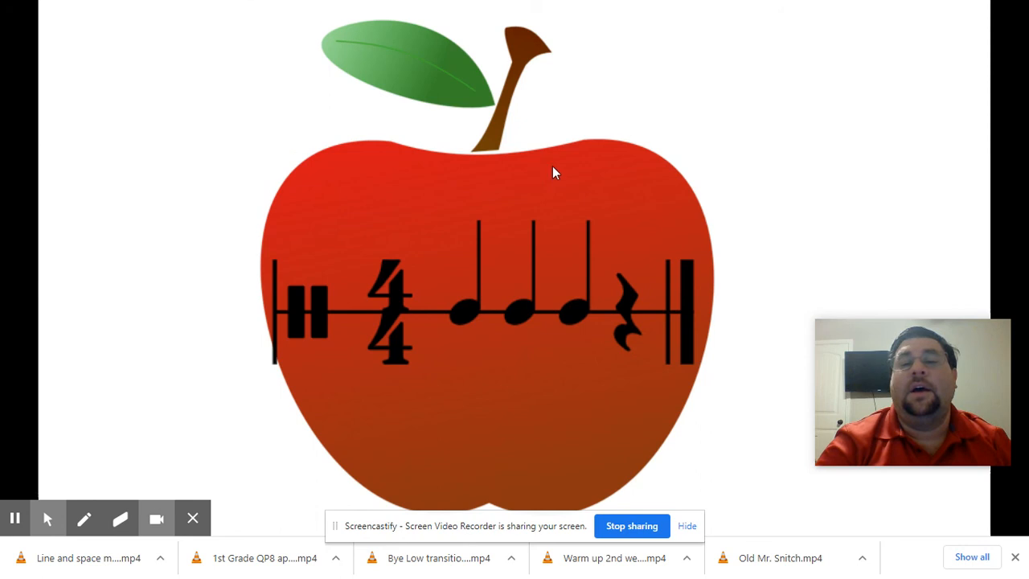
mouse_move(565, 160)
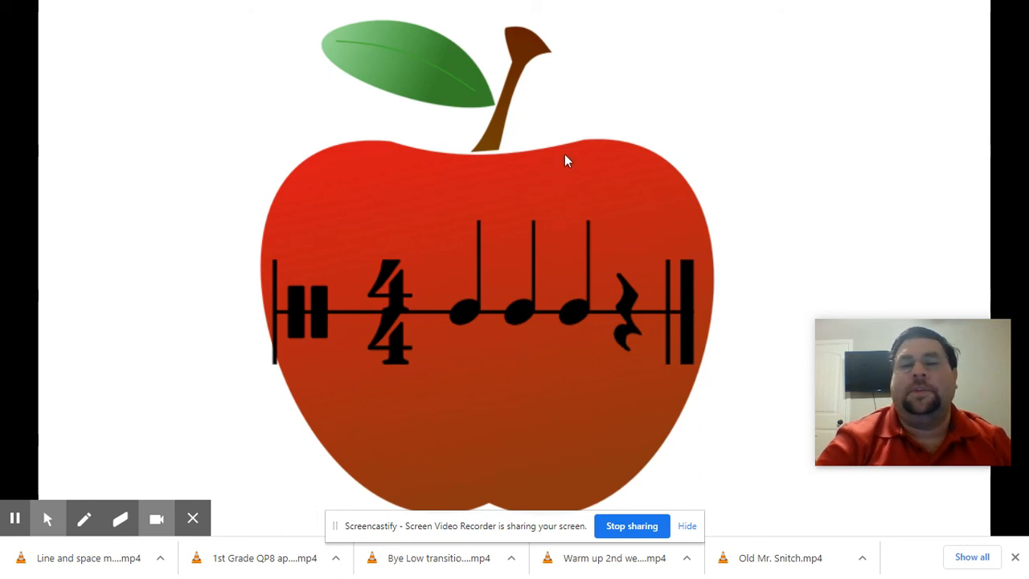
mouse_move(465, 241)
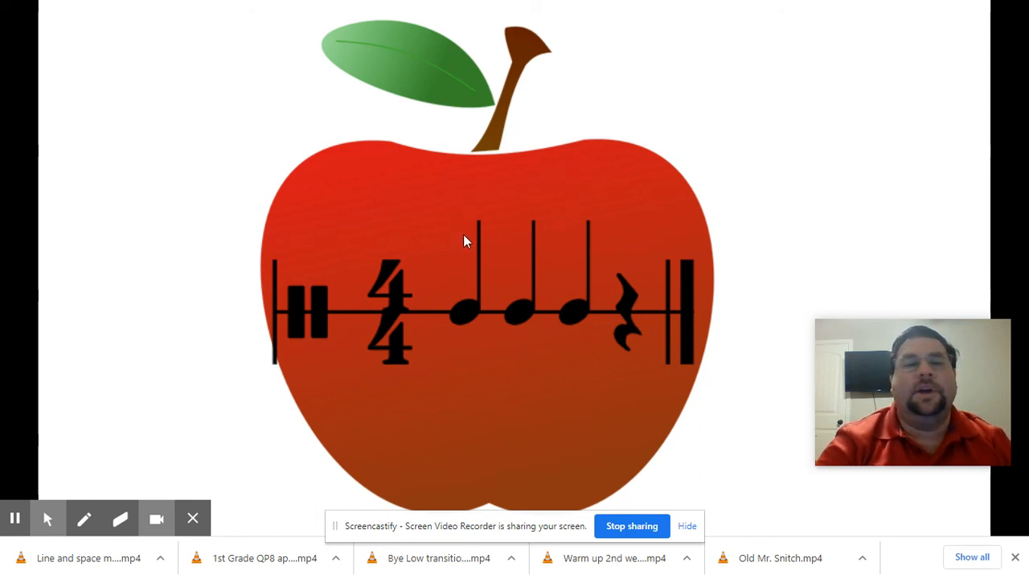
mouse_move(467, 197)
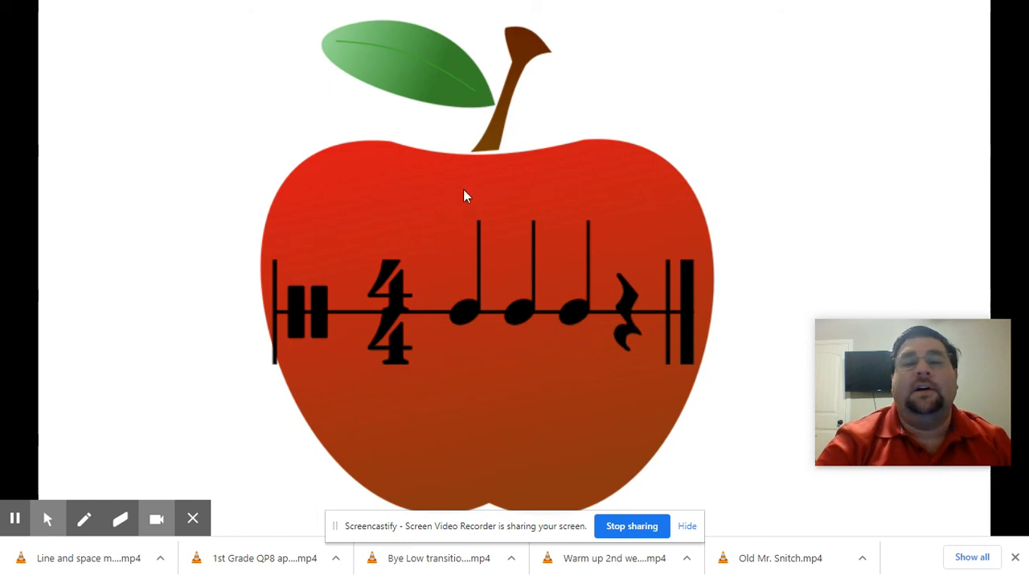
mouse_move(606, 175)
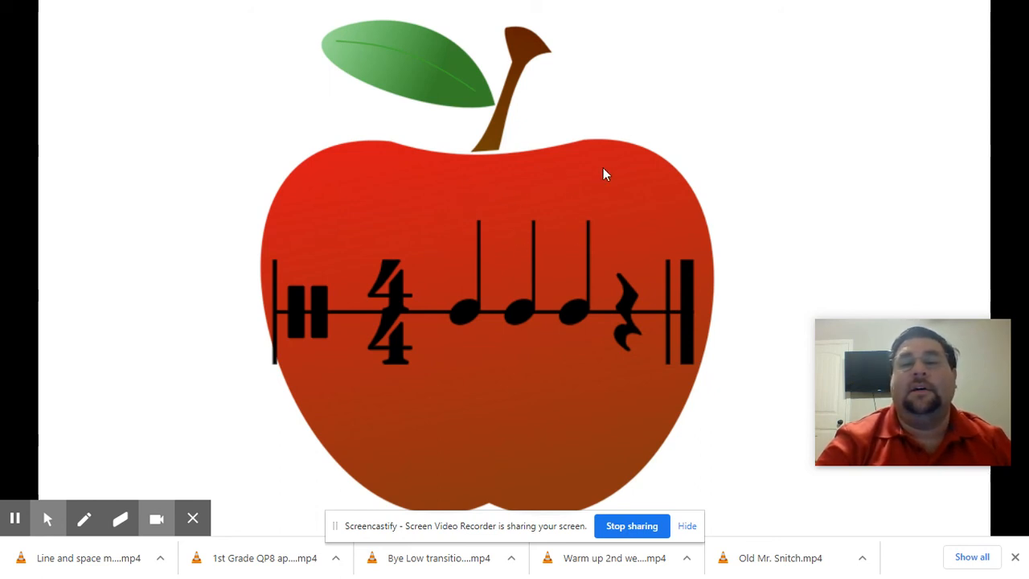
mouse_move(619, 233)
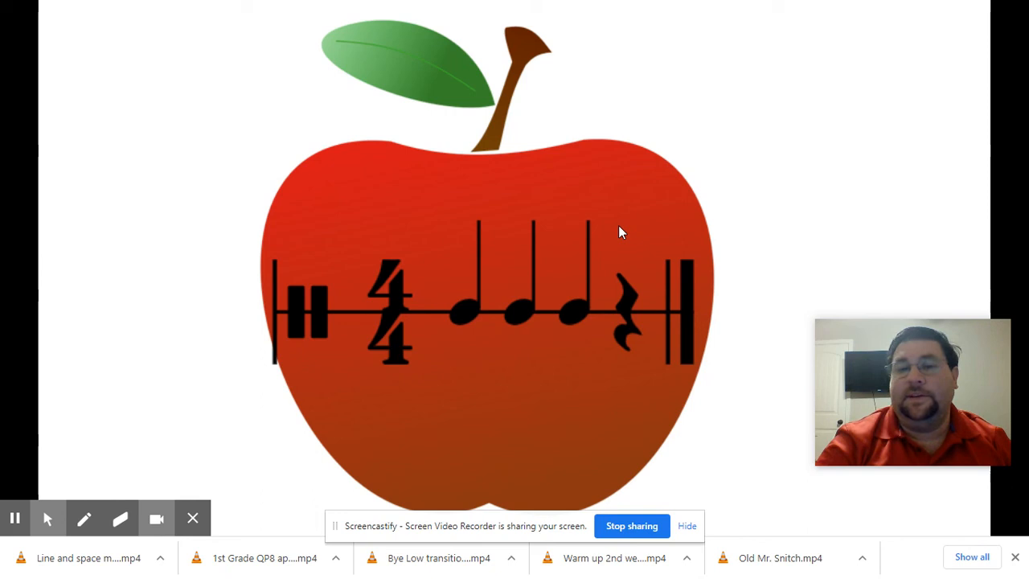